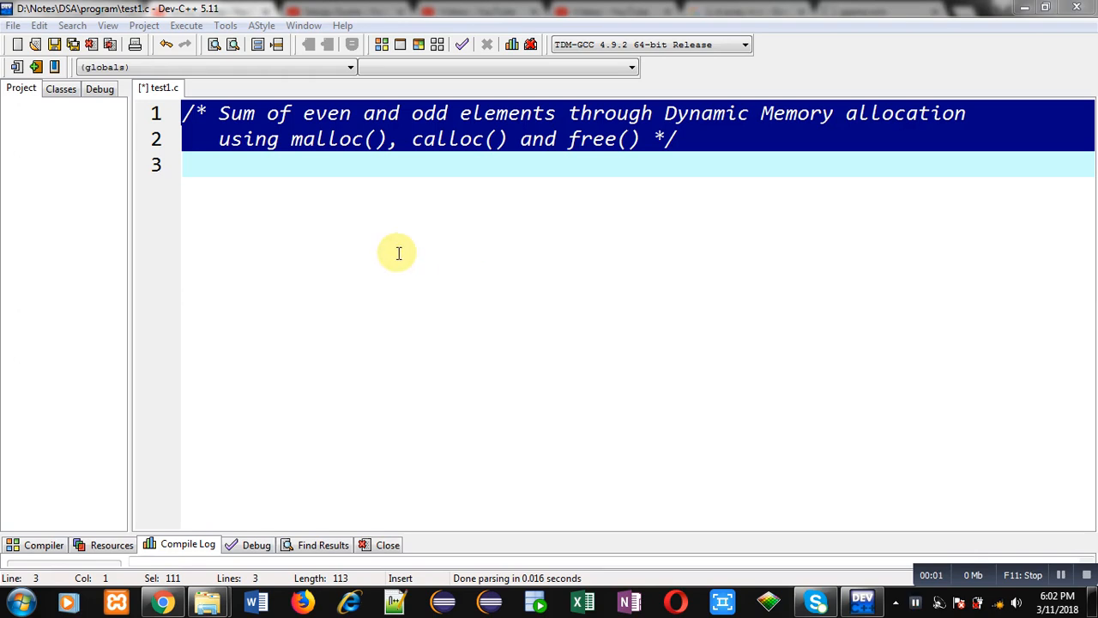
mouse_move(313, 189)
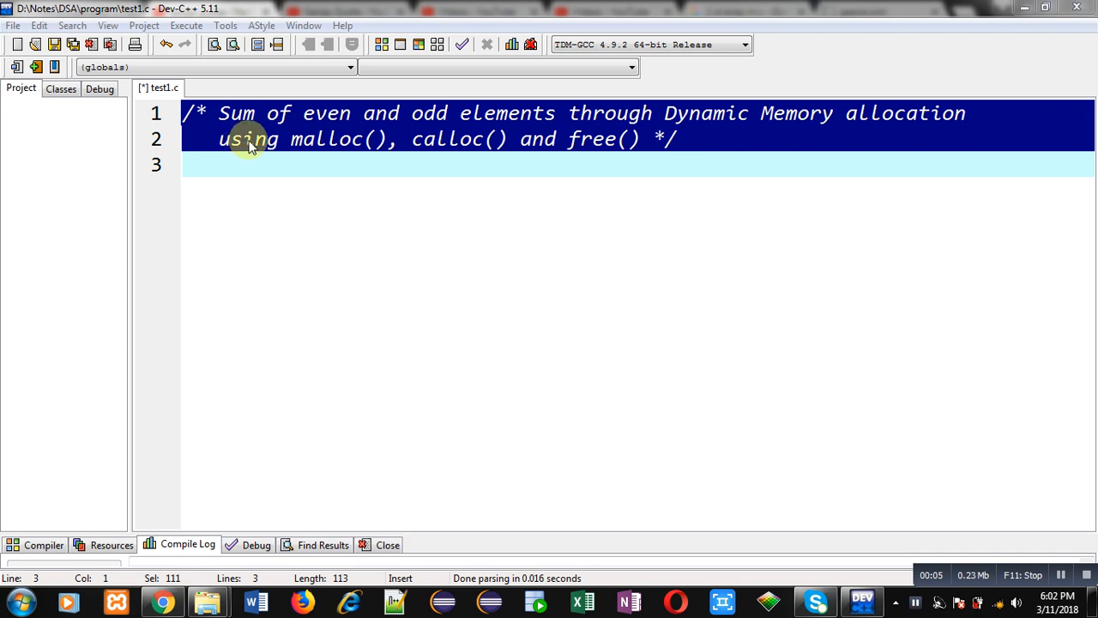
mouse_move(588, 124)
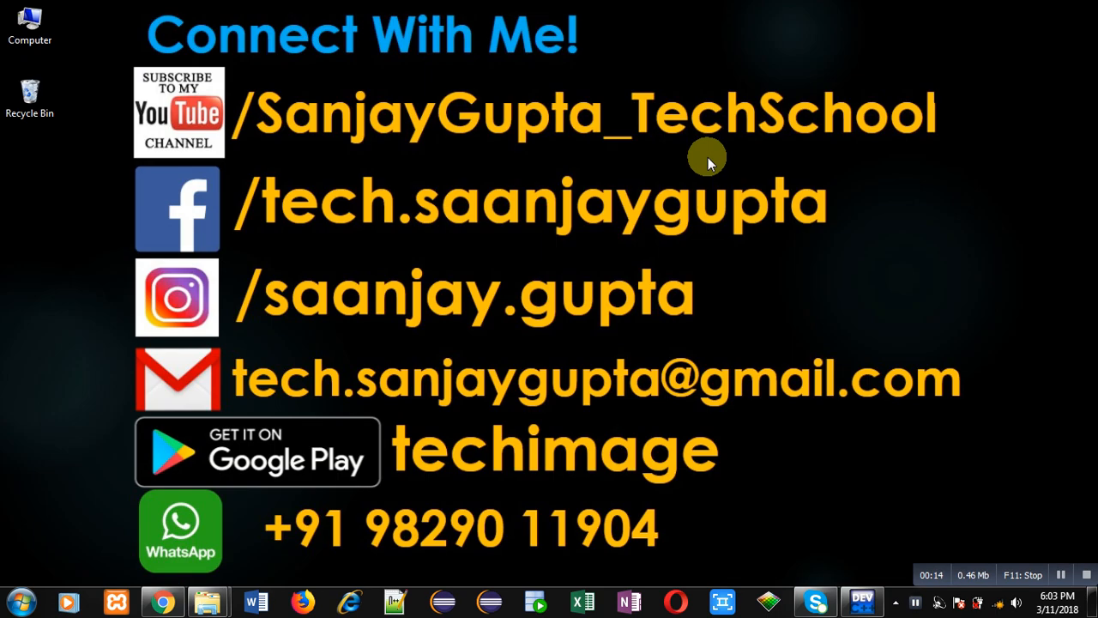
mouse_move(375, 223)
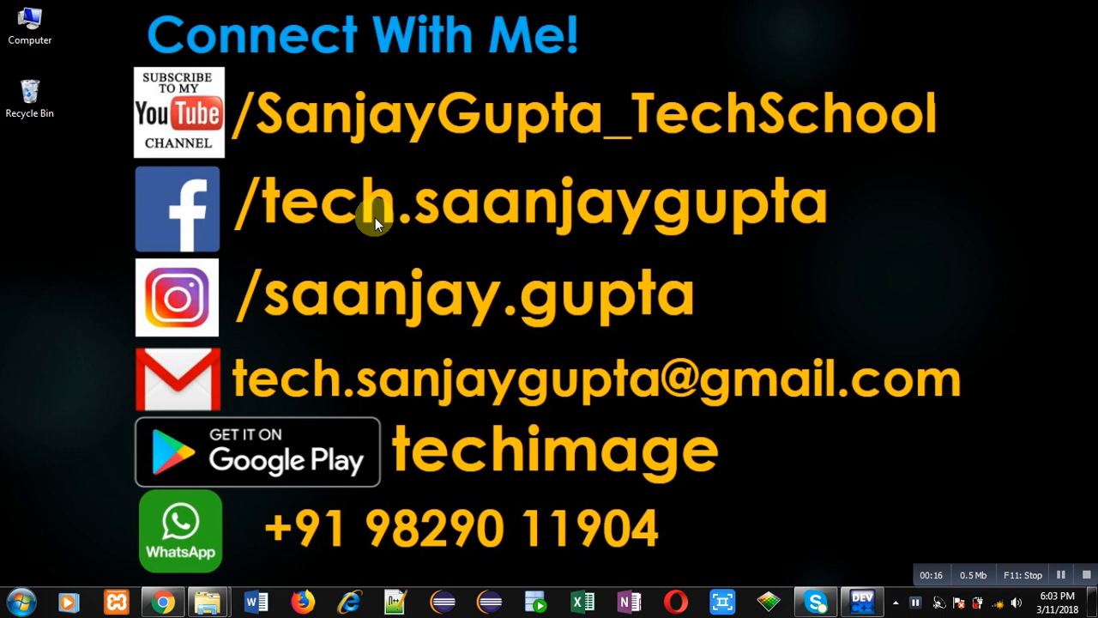
mouse_move(295, 165)
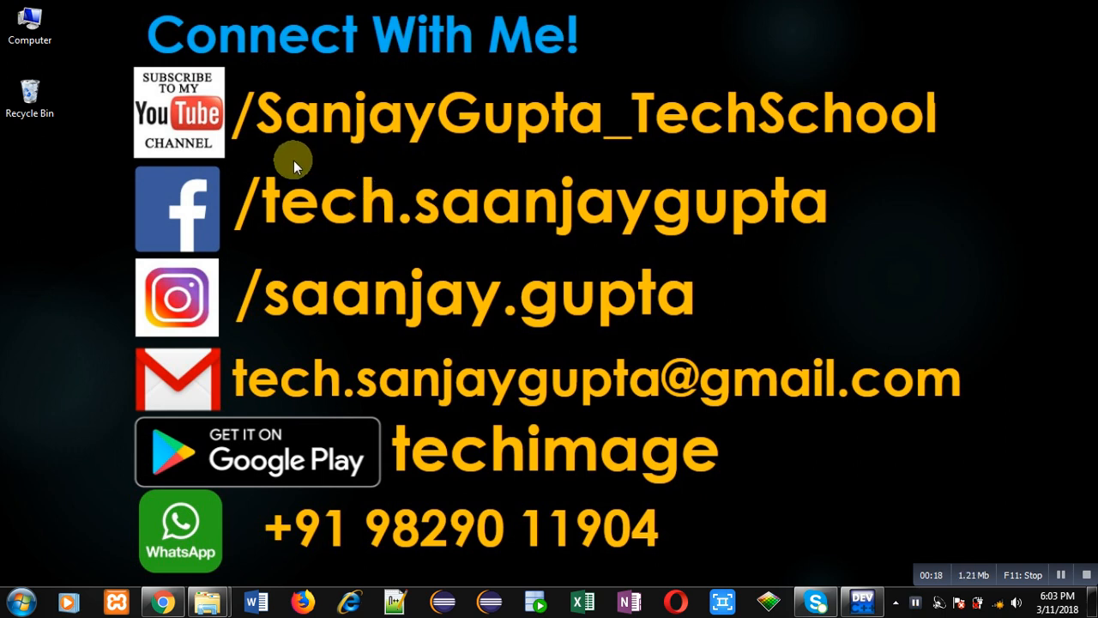
mouse_move(468, 487)
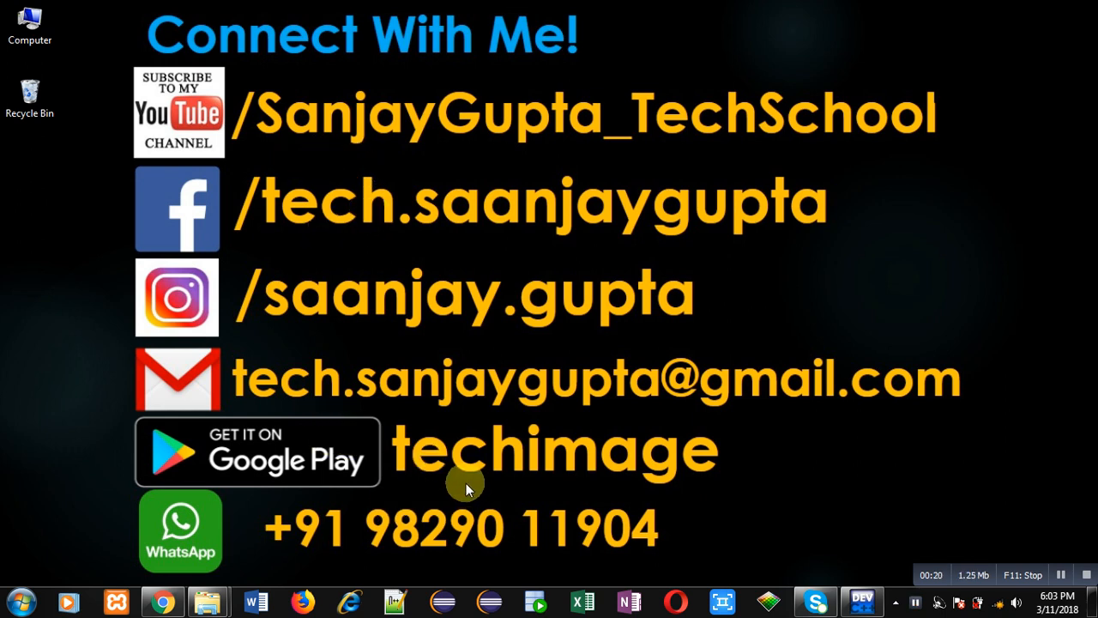
mouse_move(515, 498)
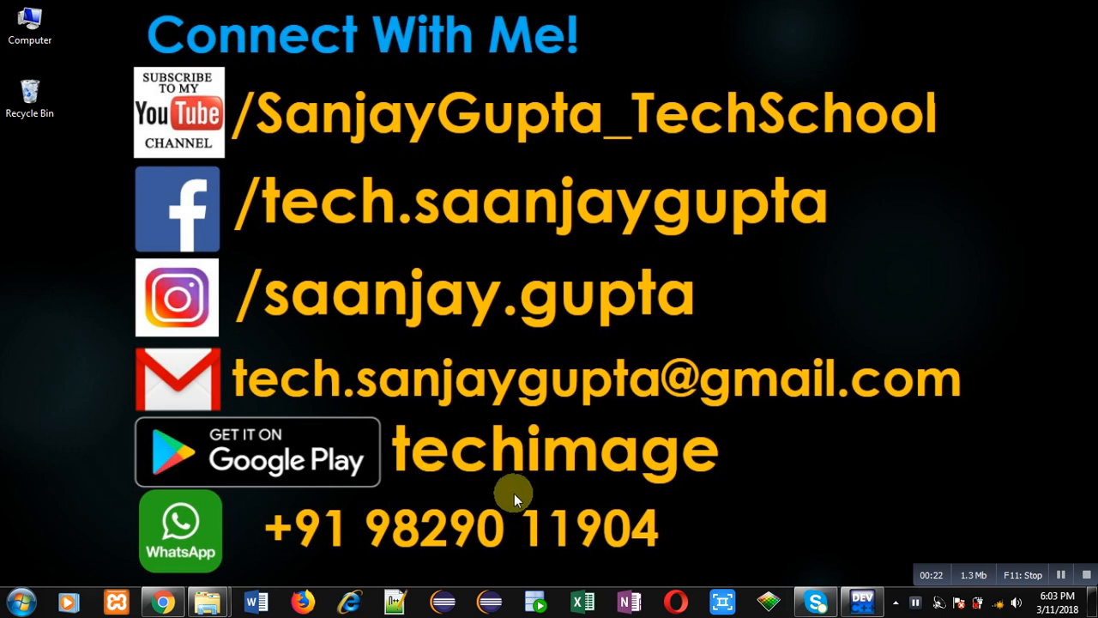
mouse_move(350, 501)
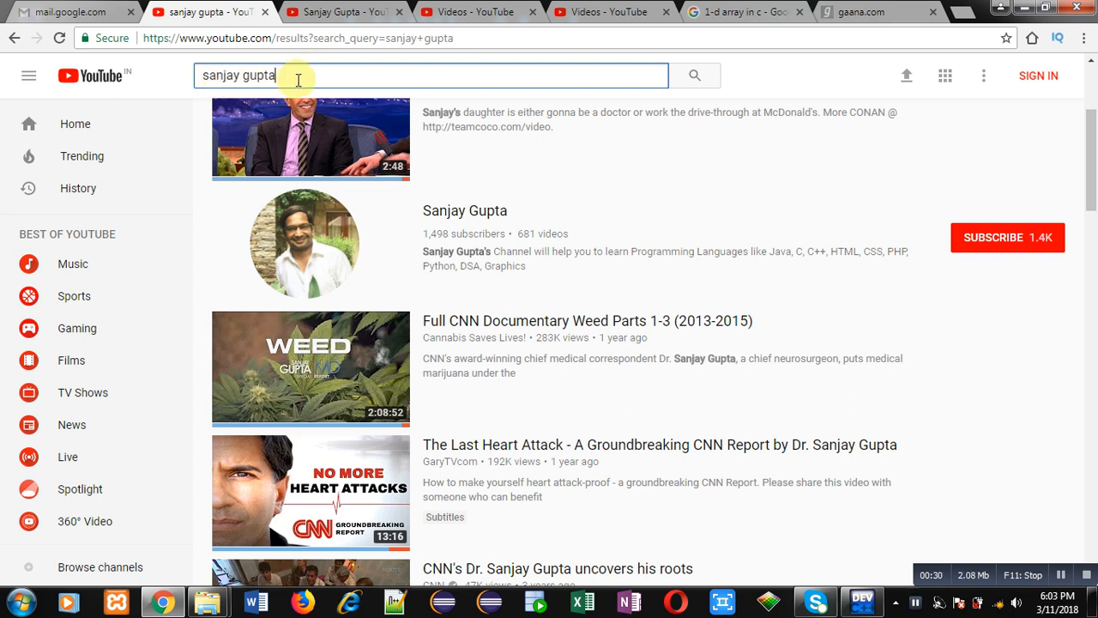
mouse_move(488, 210)
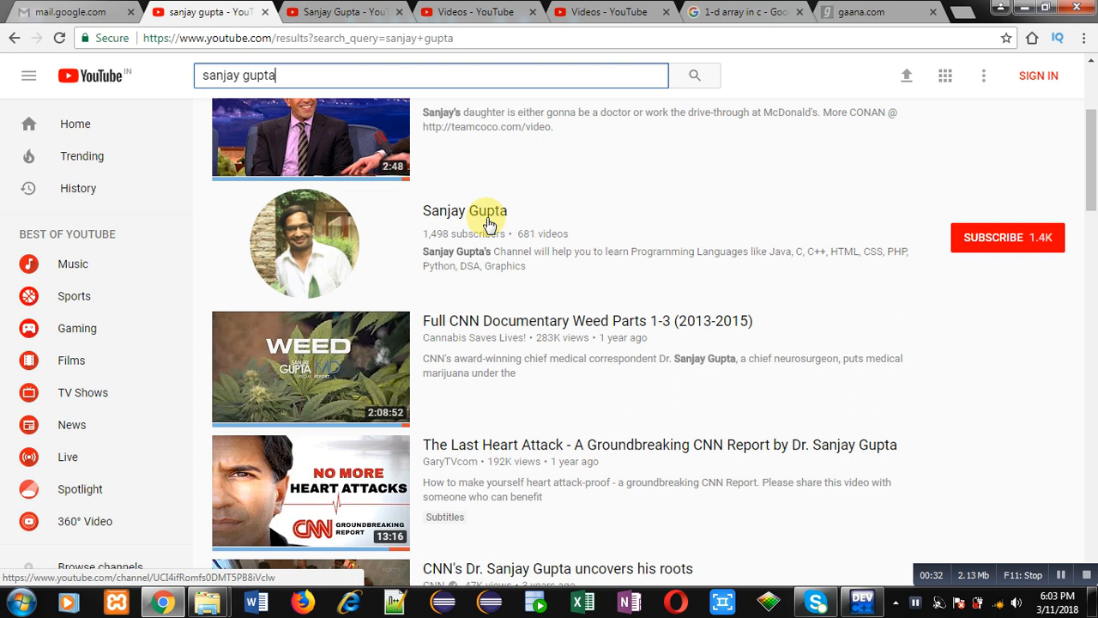
- Browse the tutorial channel's C programming playlists page, then return to the code editor
click(465, 211)
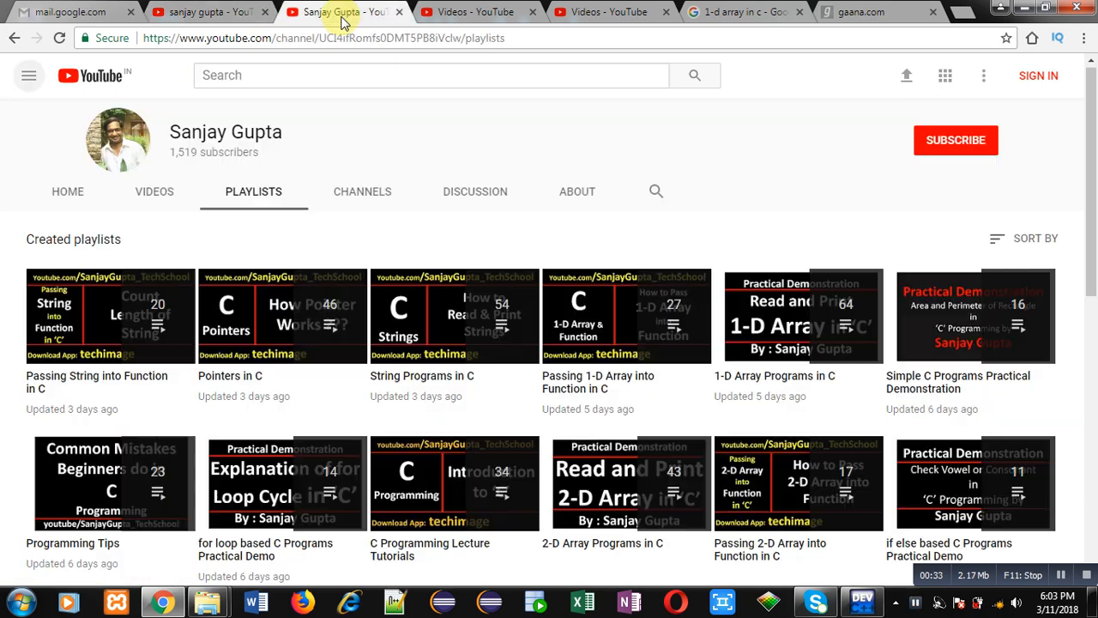
scroll(down, 3)
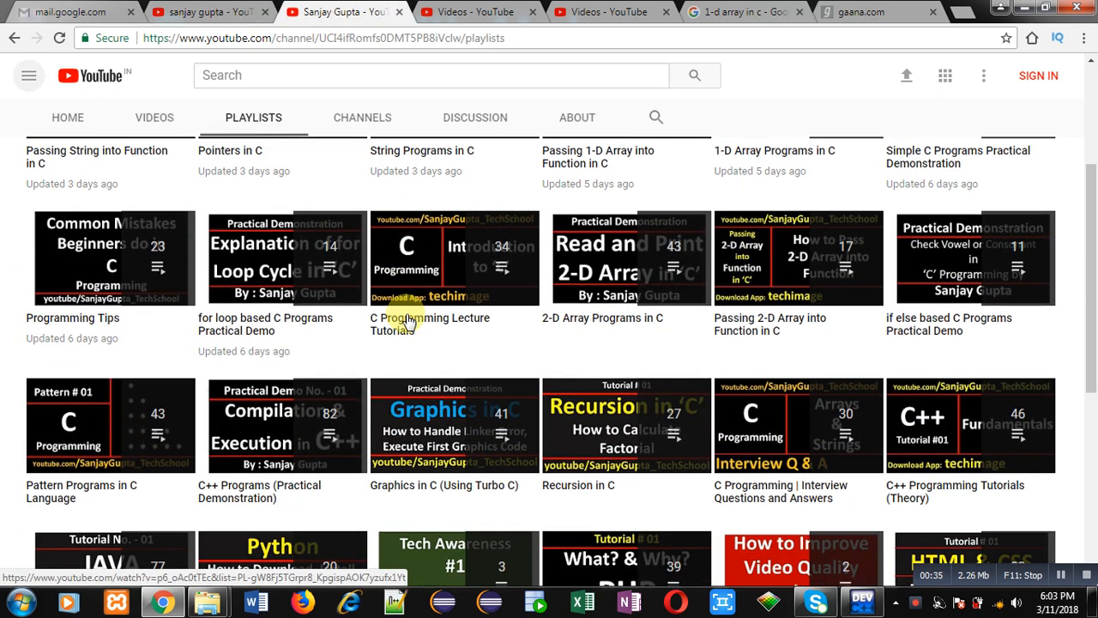
scroll(down, 3)
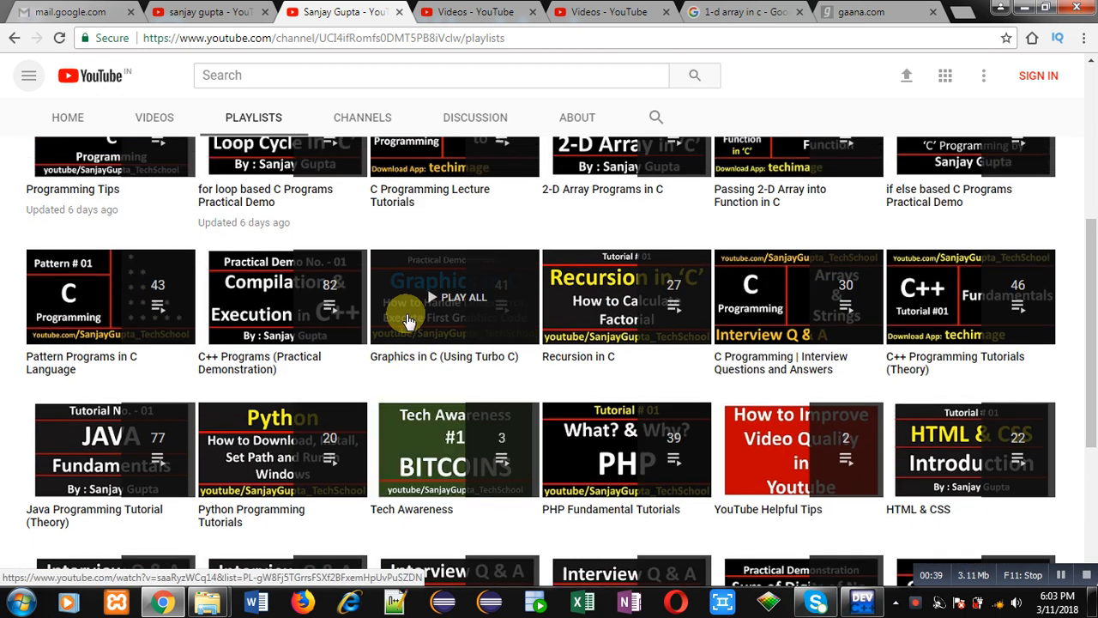
scroll(down, 3)
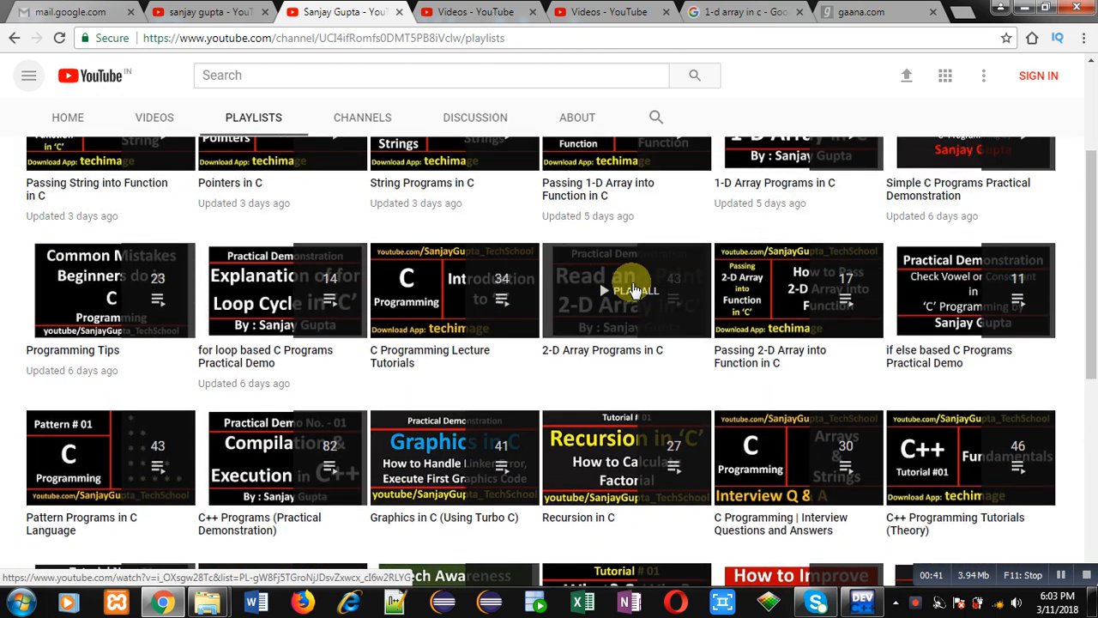
scroll(up, 3)
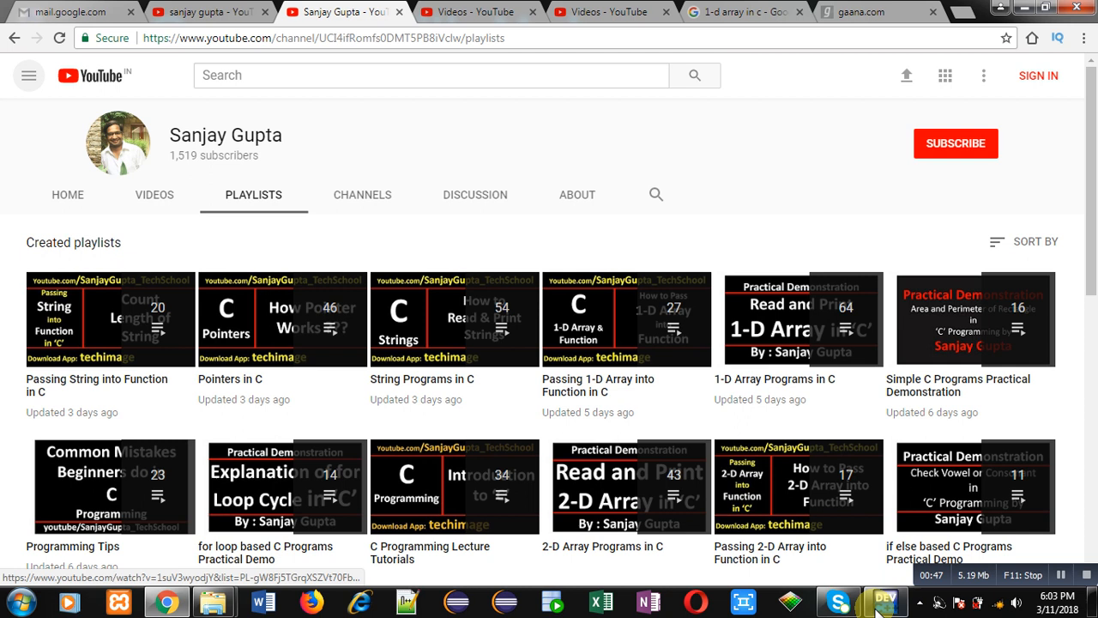
click(885, 601)
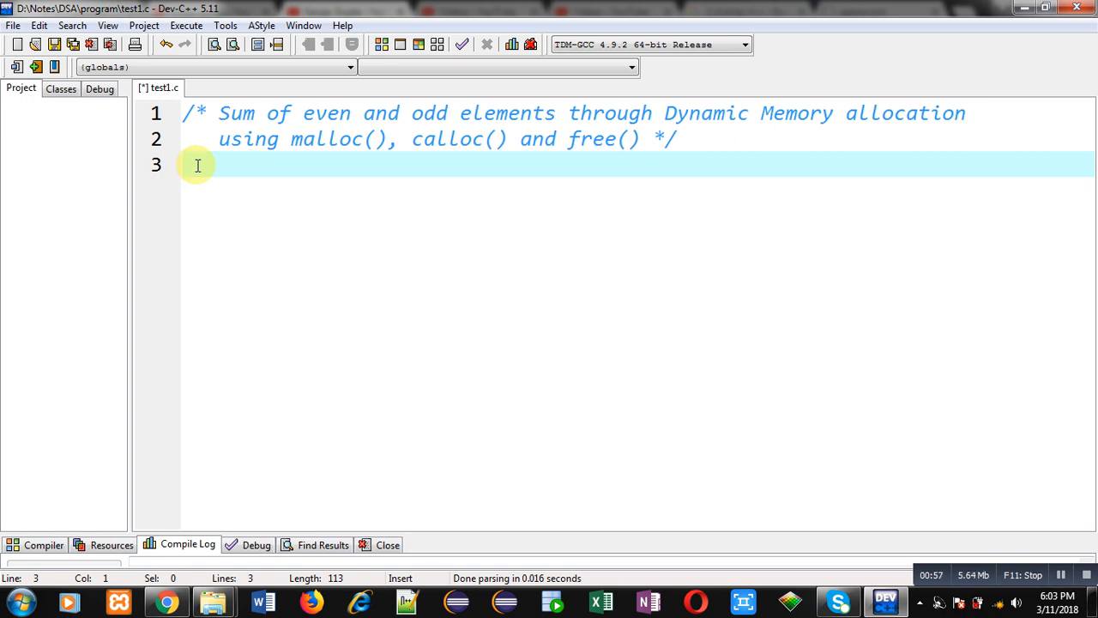
- Add #include lines for stdio.h and stdlib.h
text(#incl)
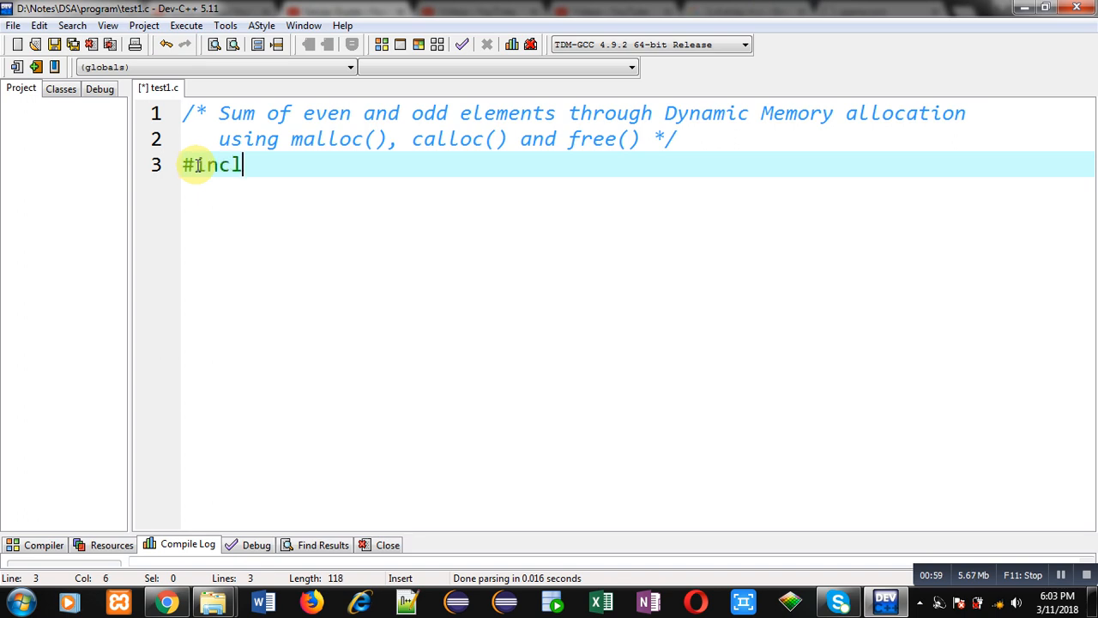
text(ude<stdio>)
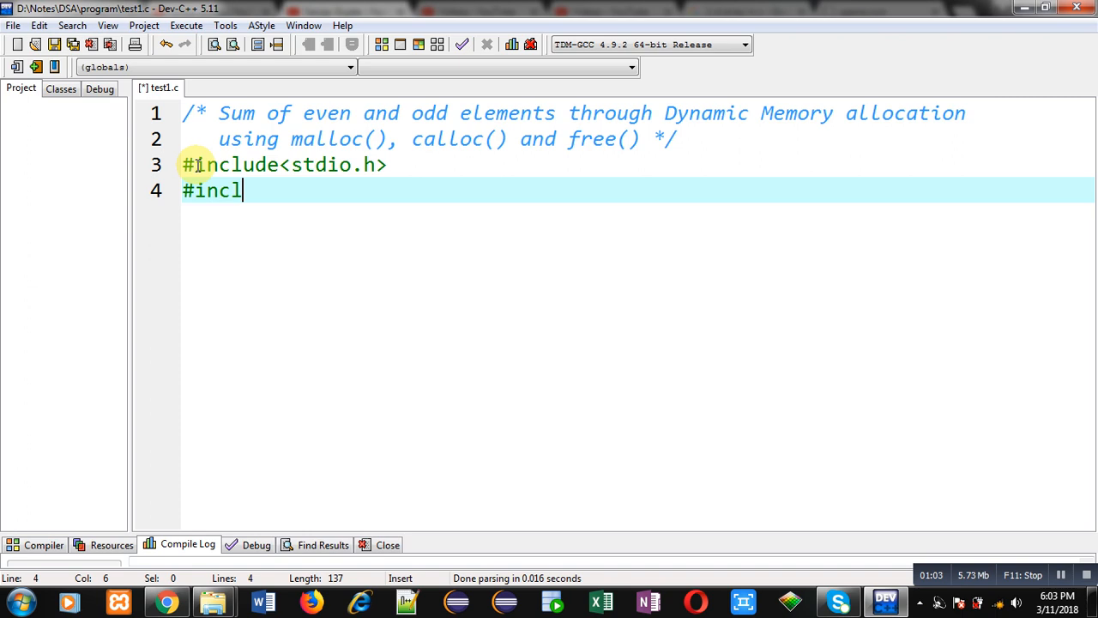
text(ude<>)
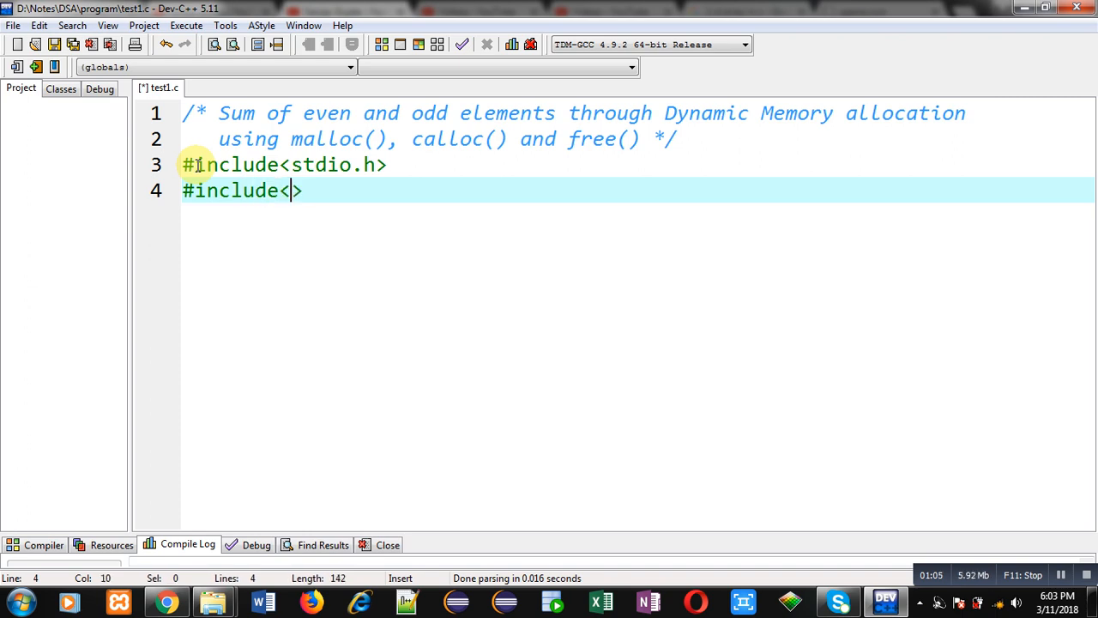
text(stdlib.h)
text(int main)
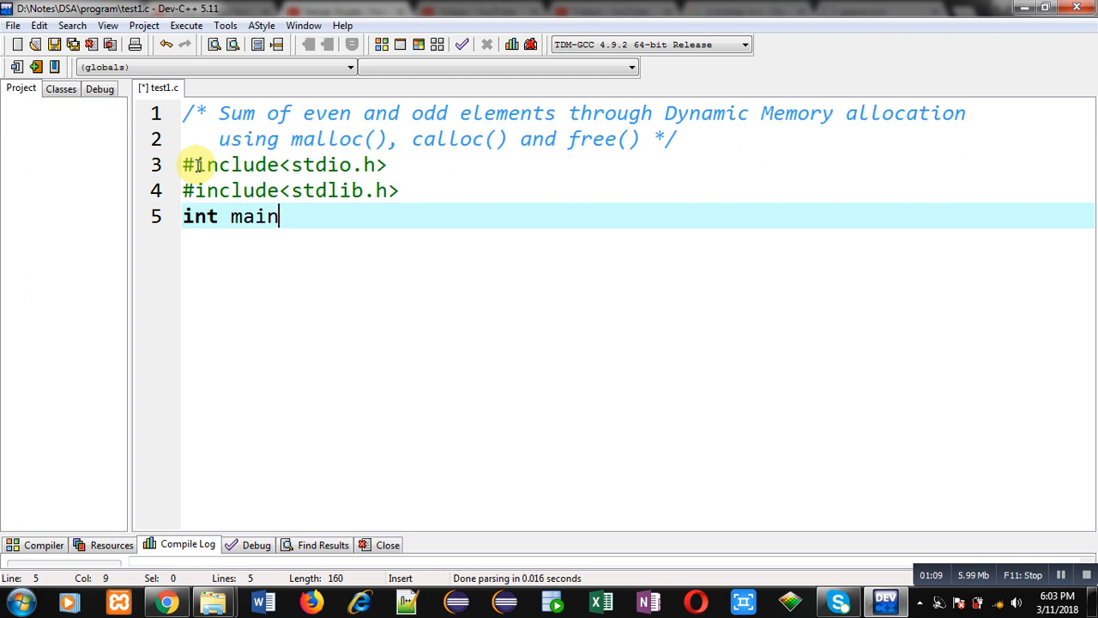
- Start main declaring int *p, n, i, s1=0 and s2=0
text(())
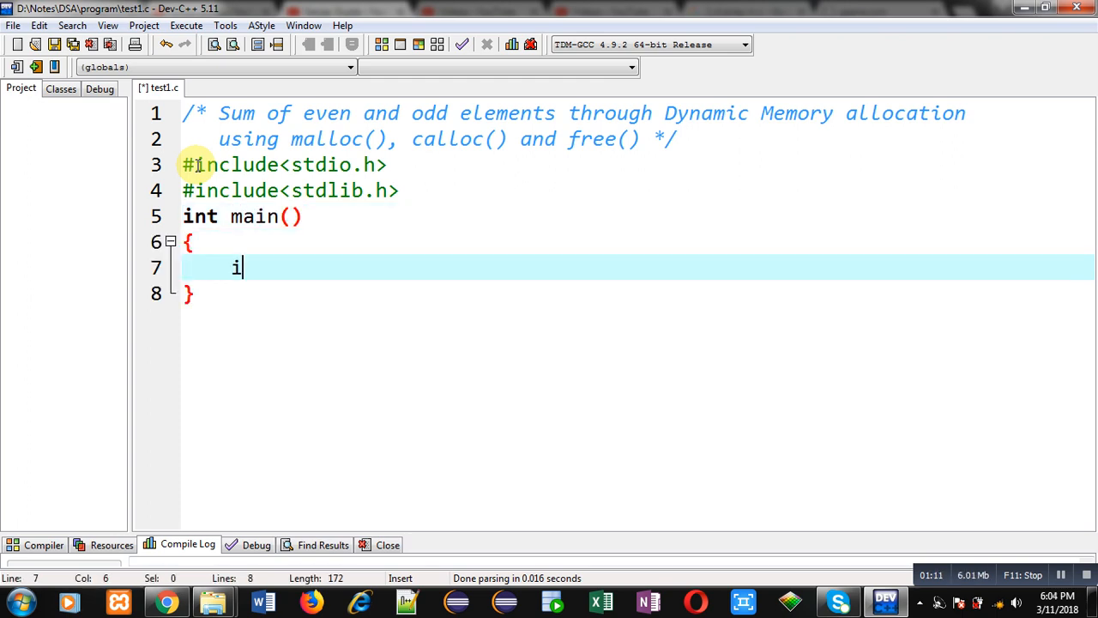
text(nt *)
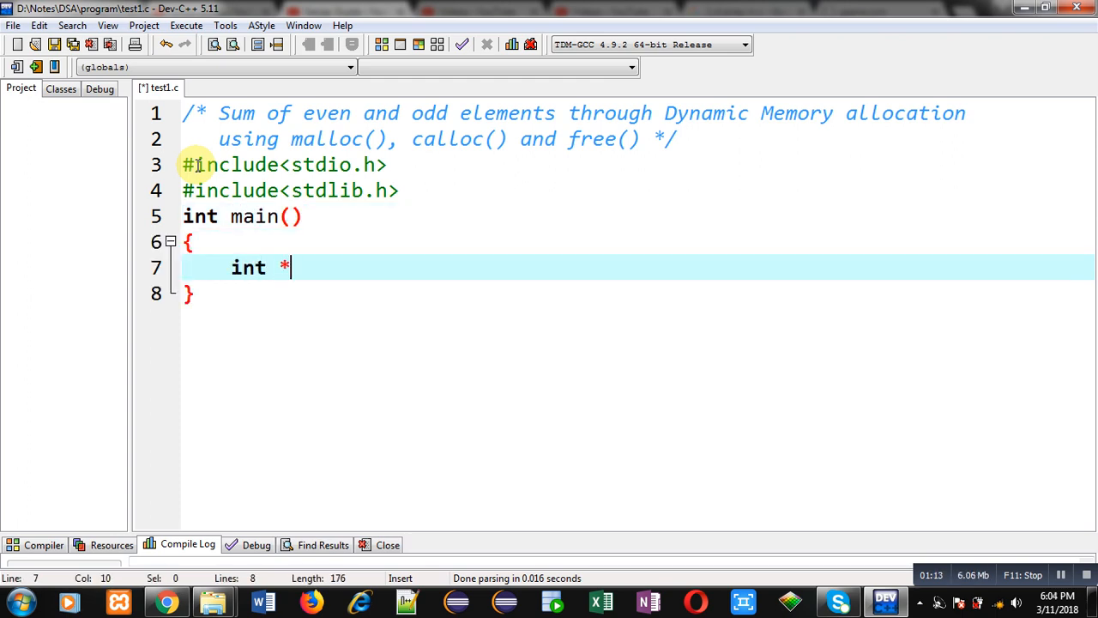
text(p,n,)
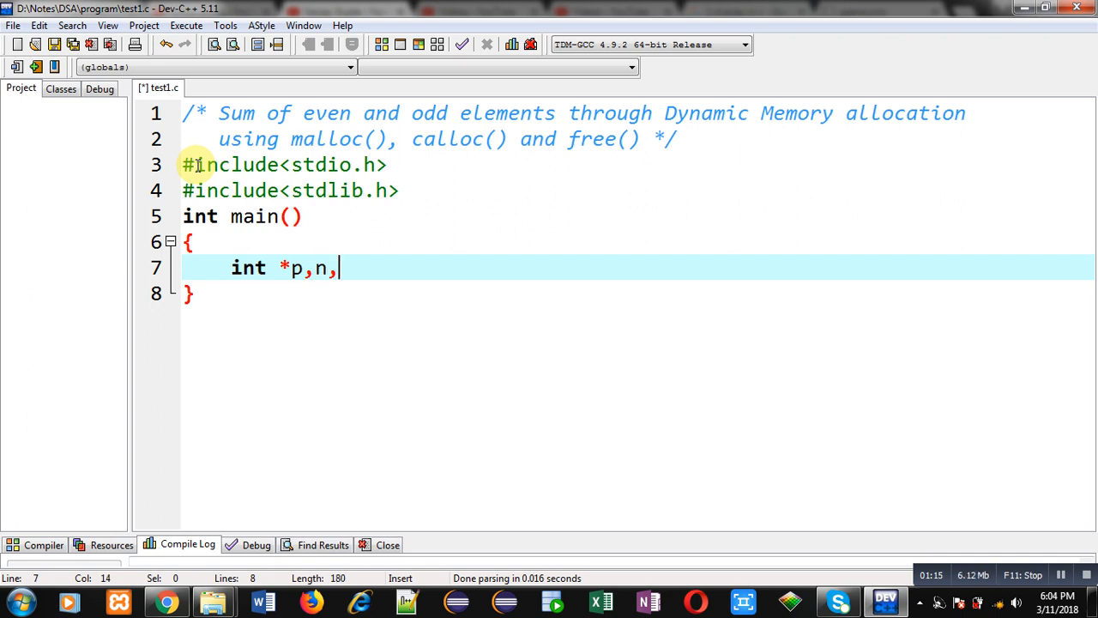
text(i,s1=)
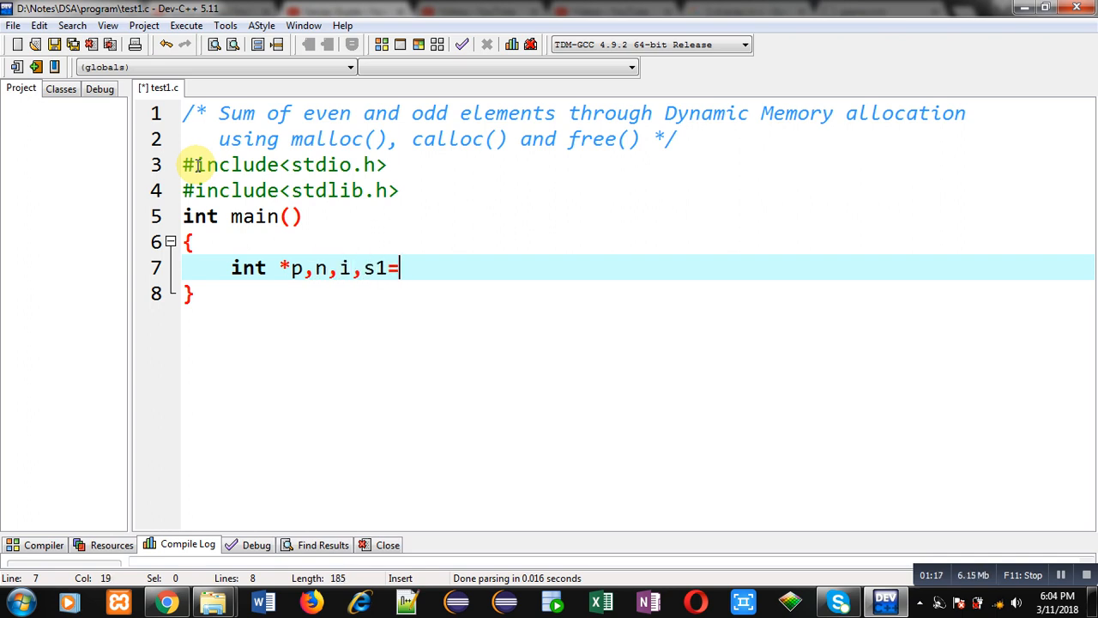
text(0,s2)
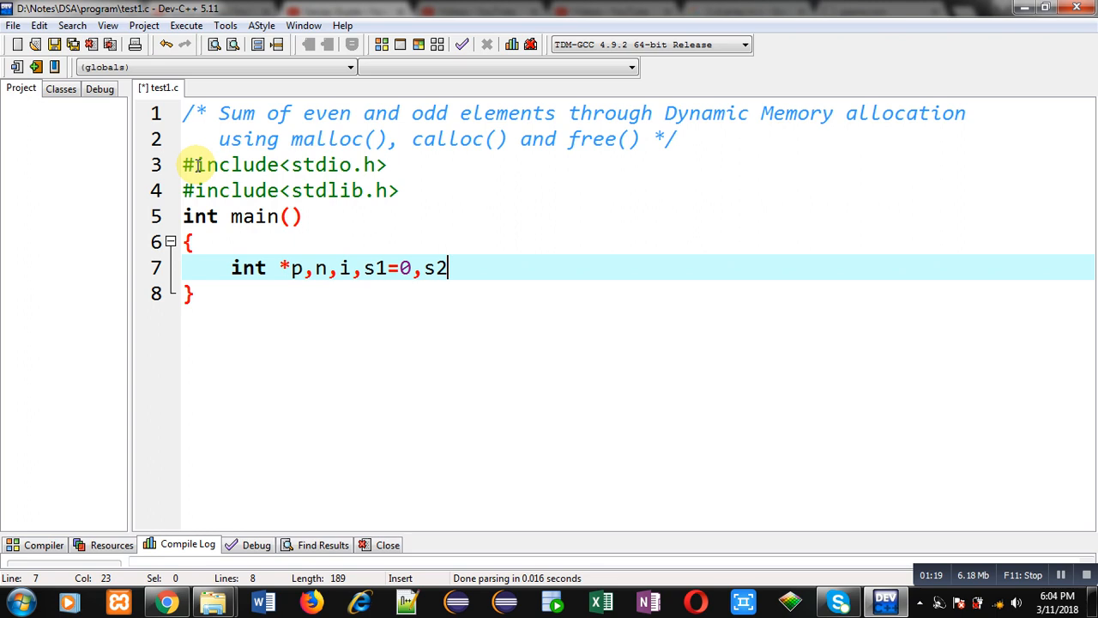
text(=0;)
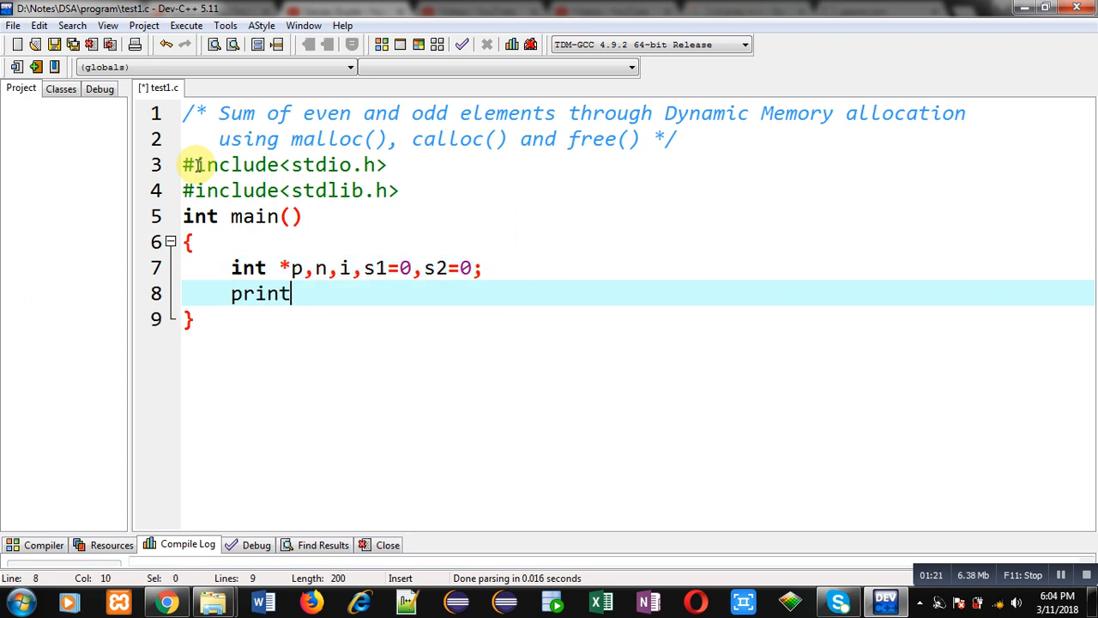
- Print the "\nEnter Size" prompt and begin scanf("%d",&n)
text(f("\nE")
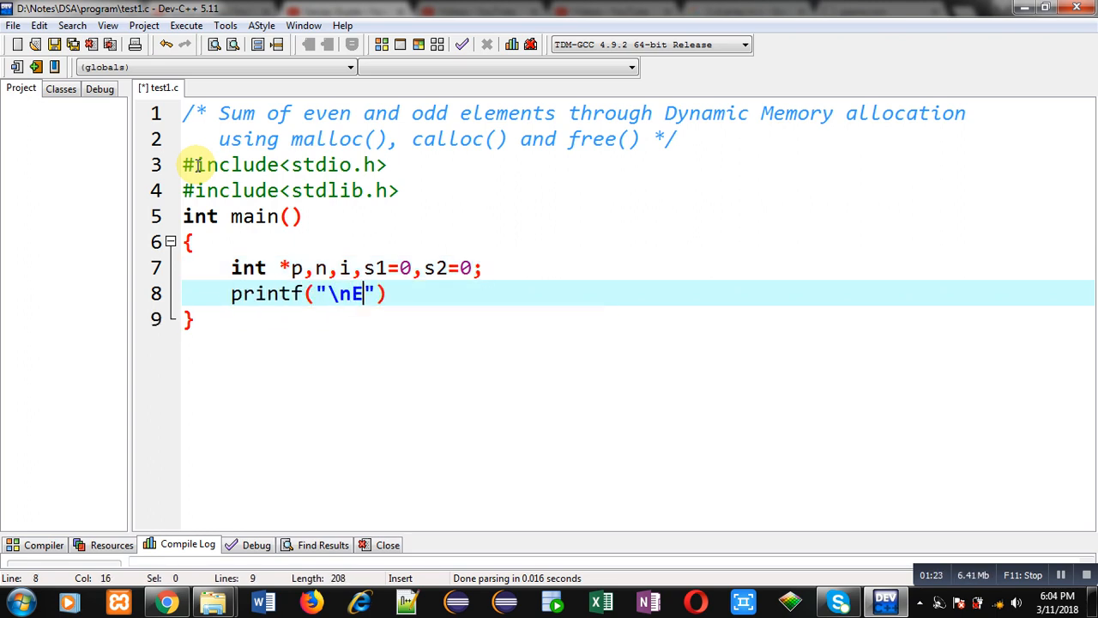
text(nter Size)
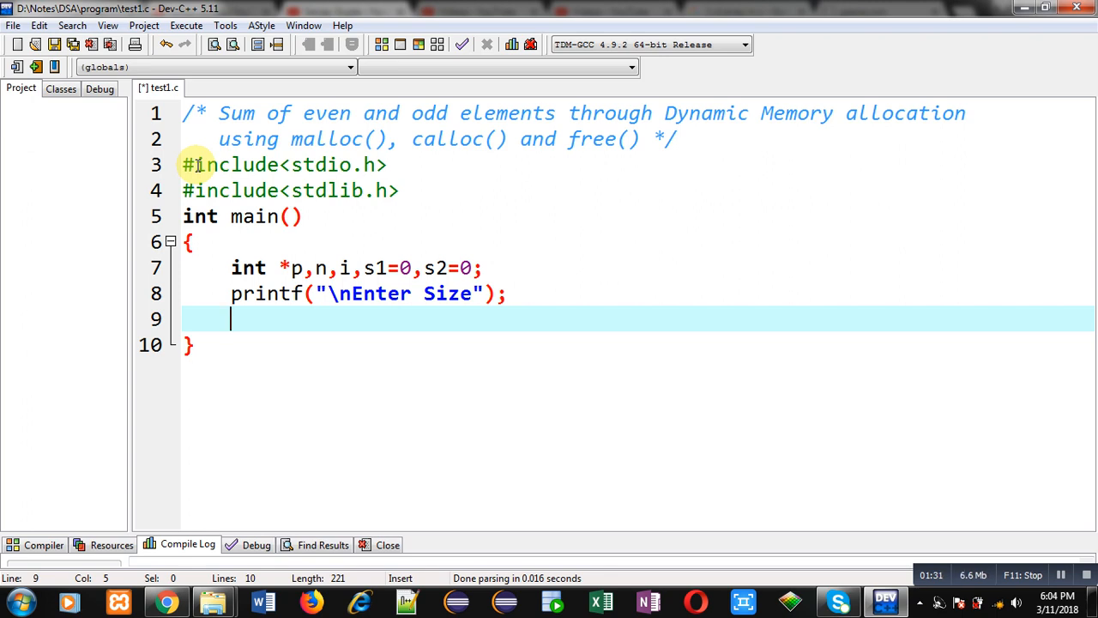
text(scanf())
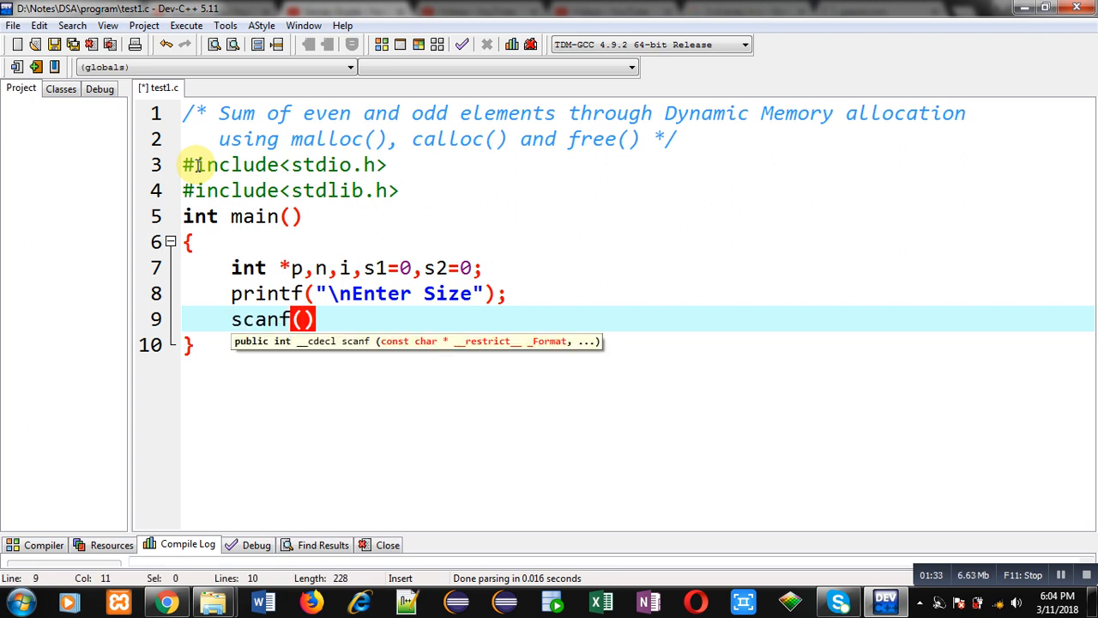
text("%d",&)
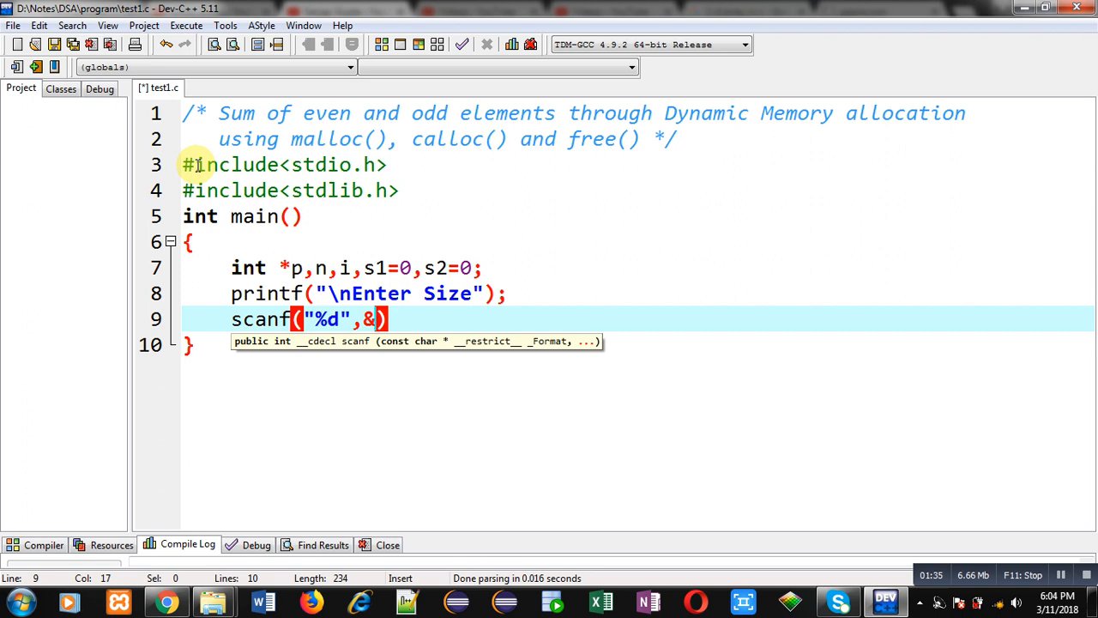
- Allocate p with (int*)malloc(n*sizeof(int)), commented 'dynamic memory allocation'
text(n)
text(p=)
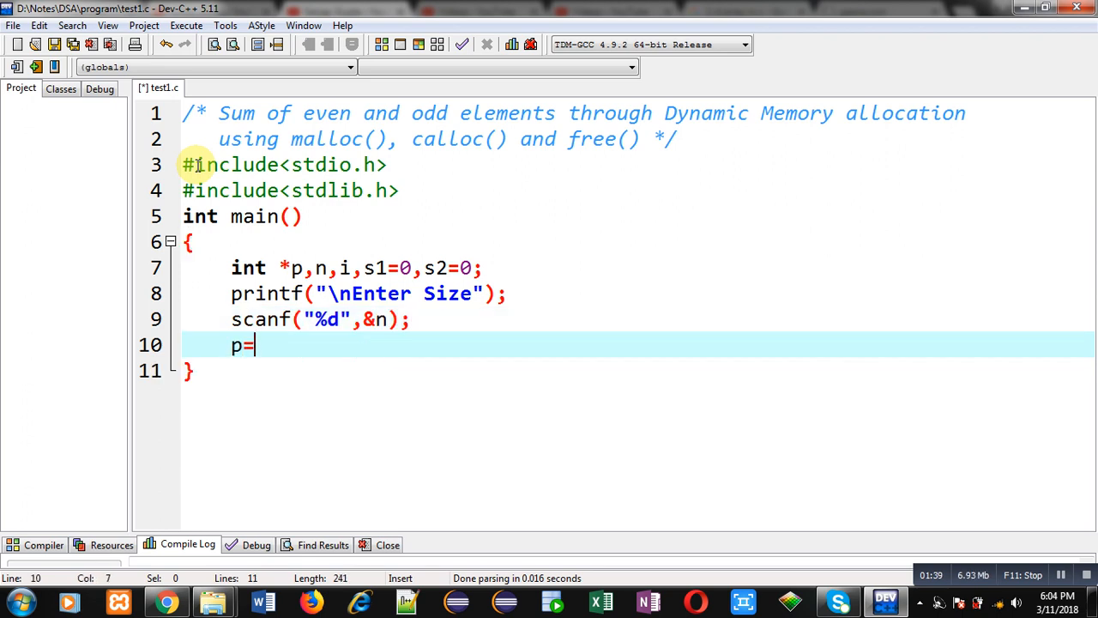
text((int*))
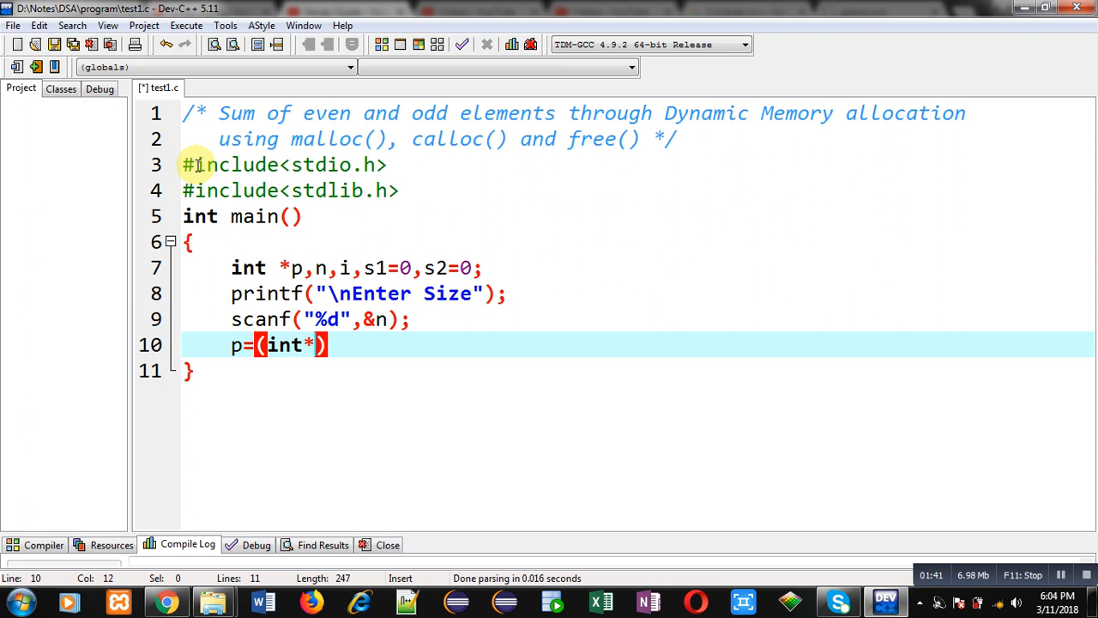
text(malloc)
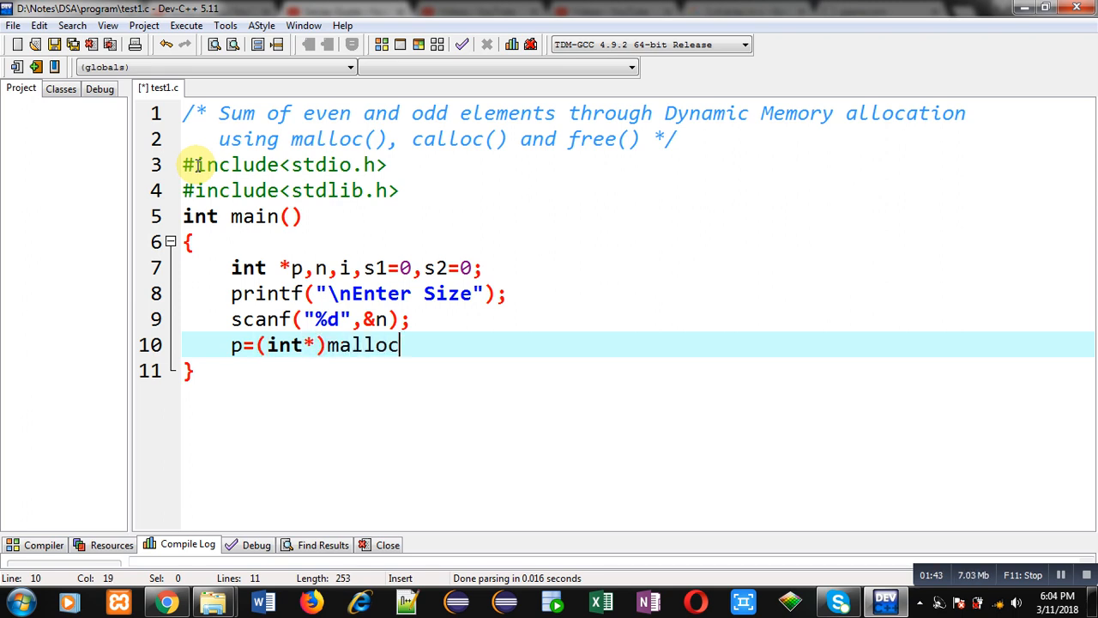
text((n))
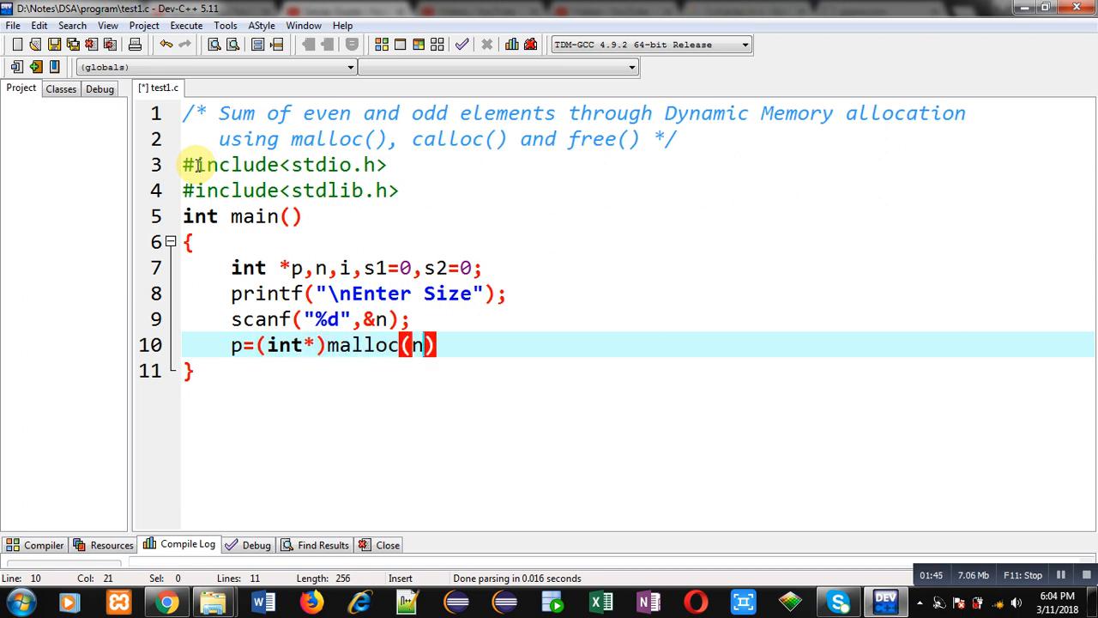
text(*sizeof)
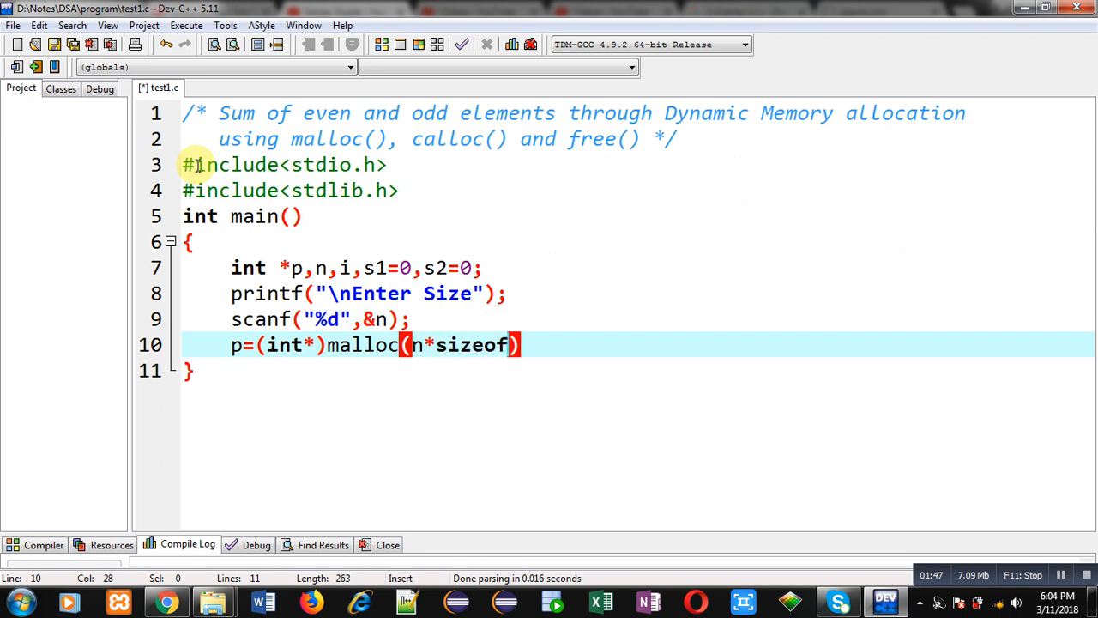
text(int))
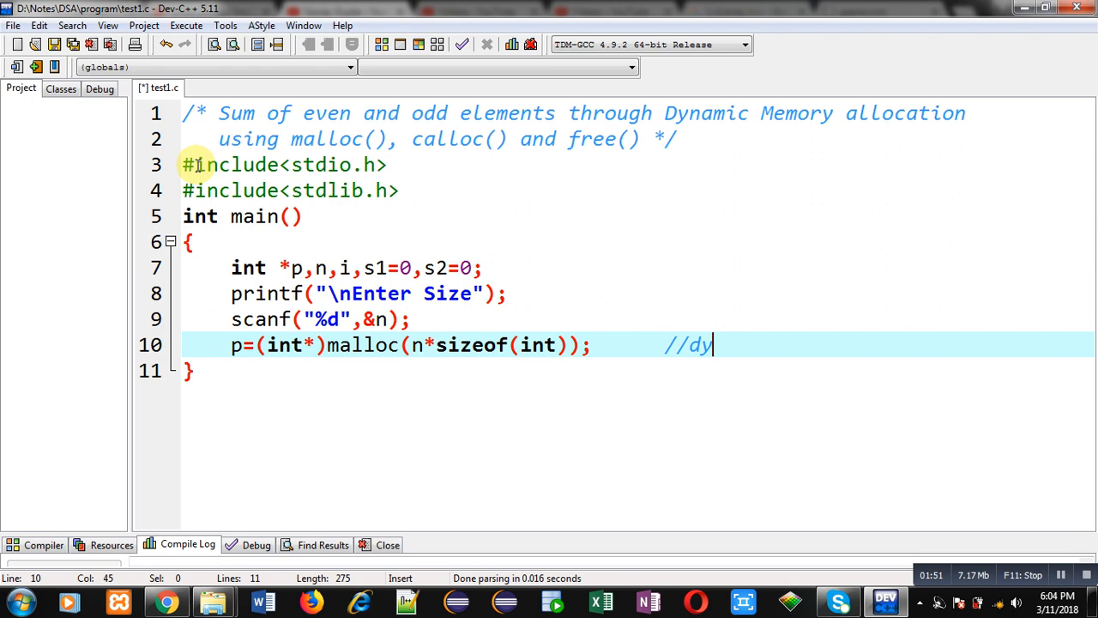
text(na)
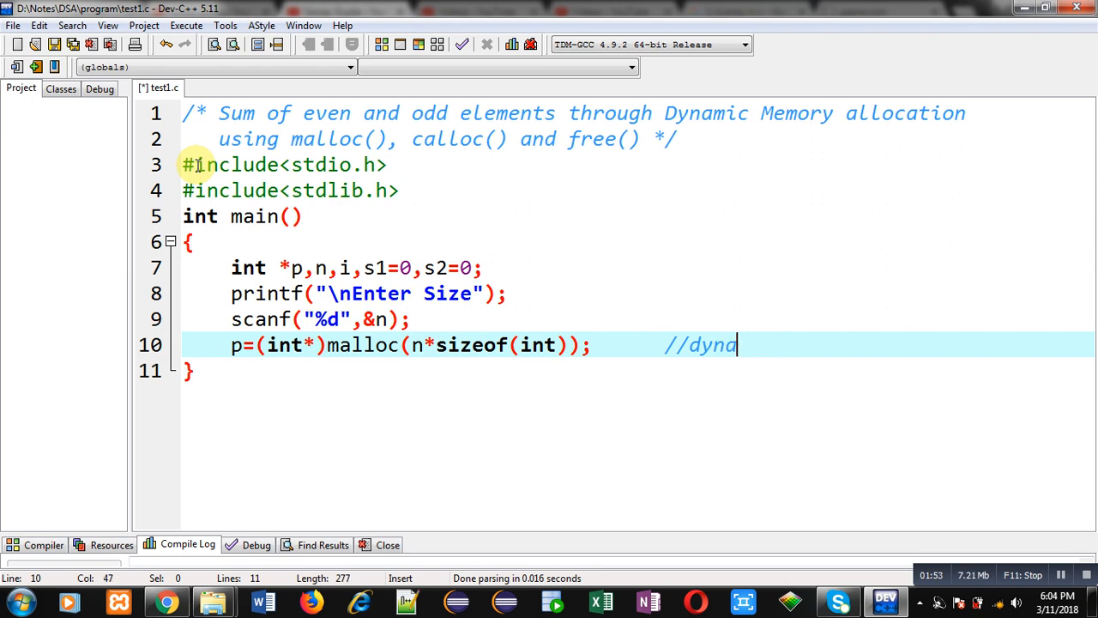
text(mic memory alloc)
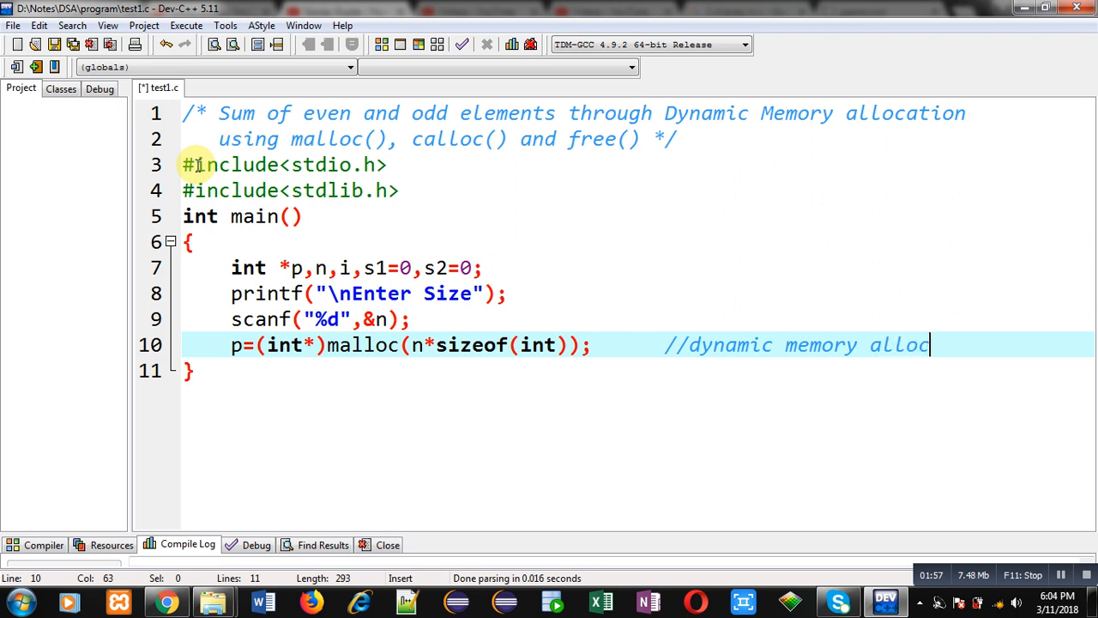
text(ation)
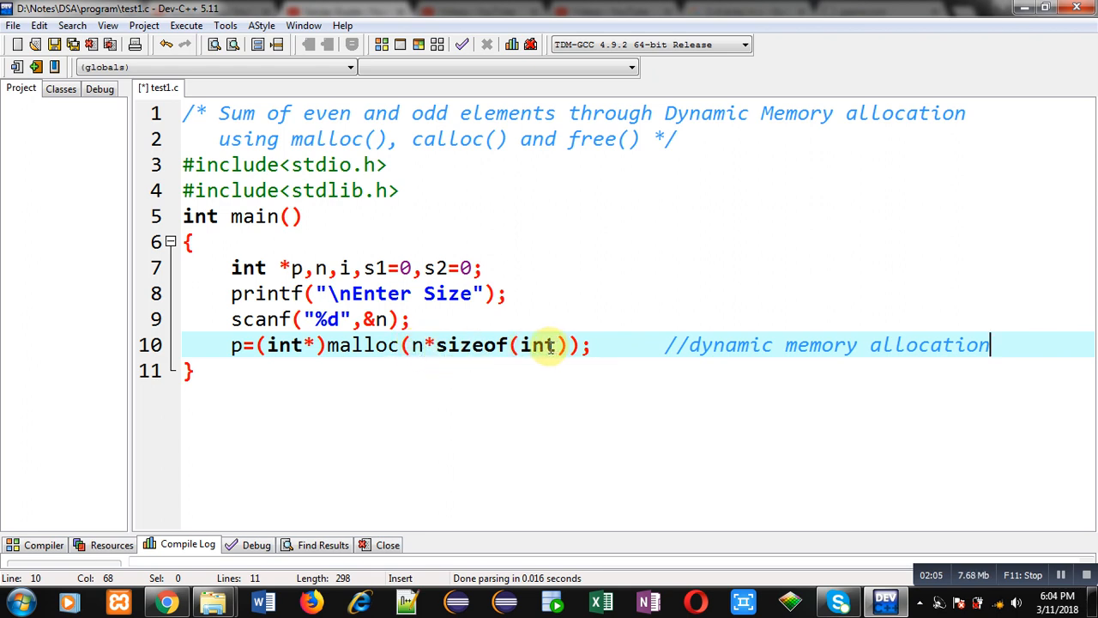
mouse_move(506, 351)
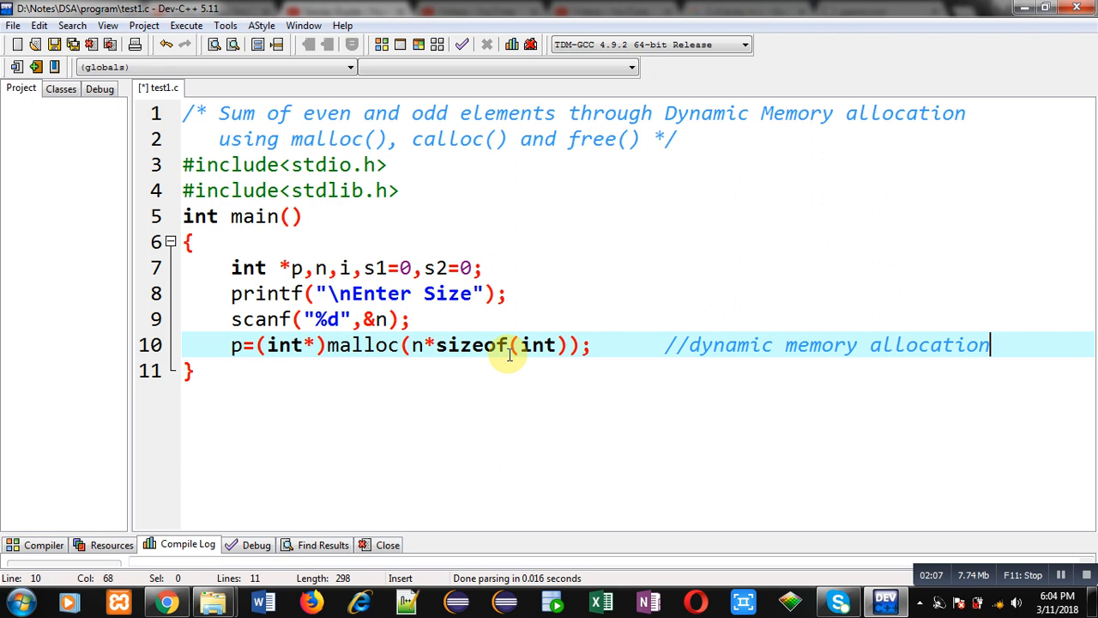
mouse_move(434, 344)
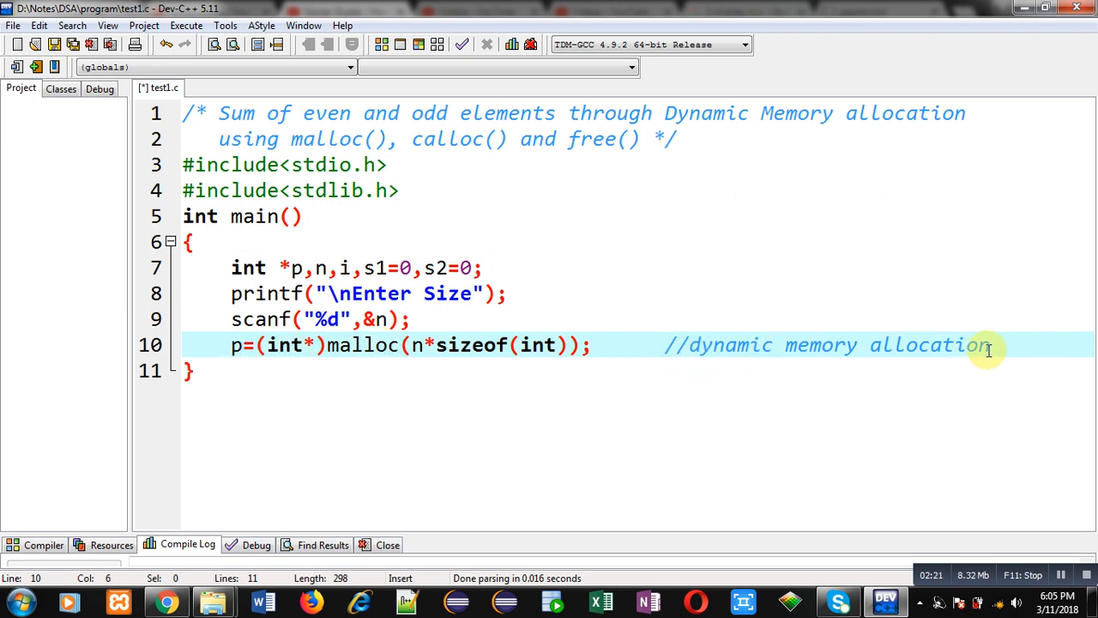
- Add printf("\nEnter Elements...") prompting for the elements
text(print)
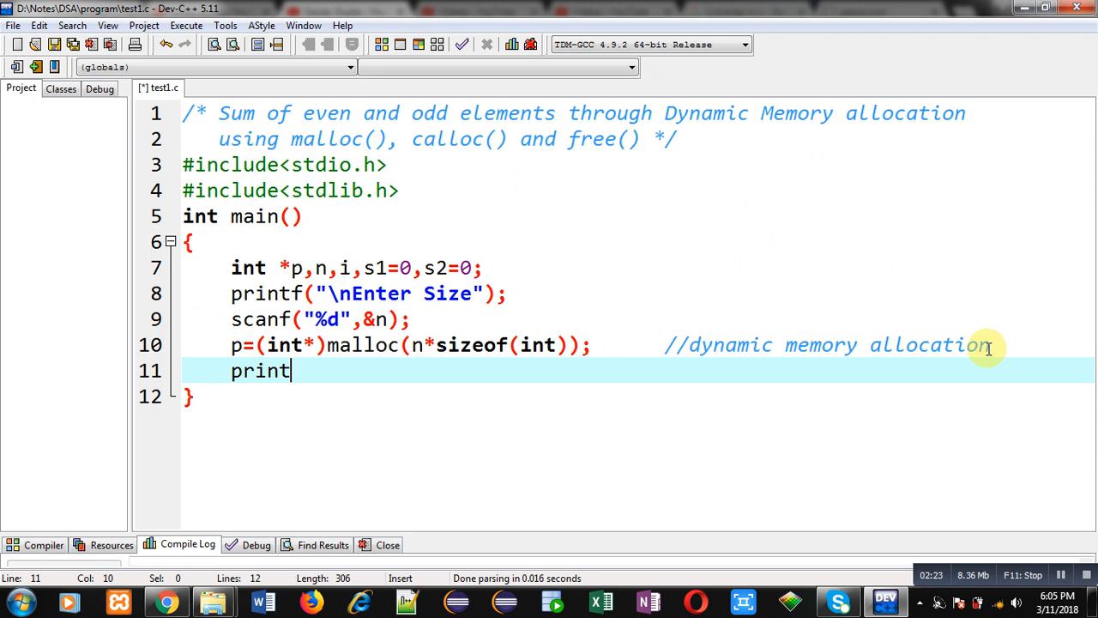
text(f("\n")
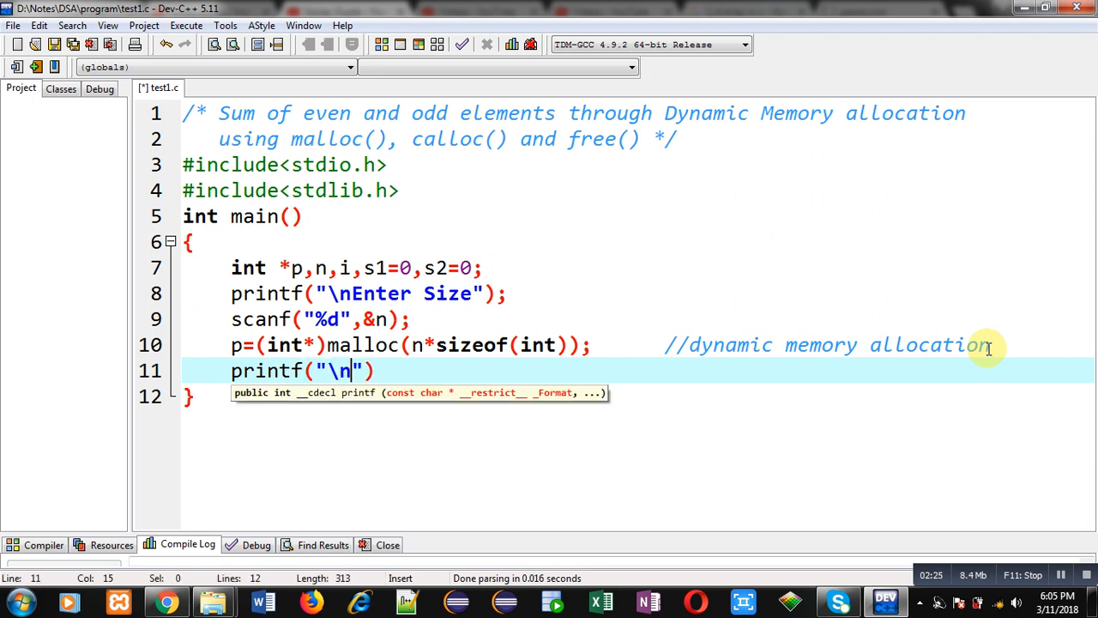
text(Enter Ele)
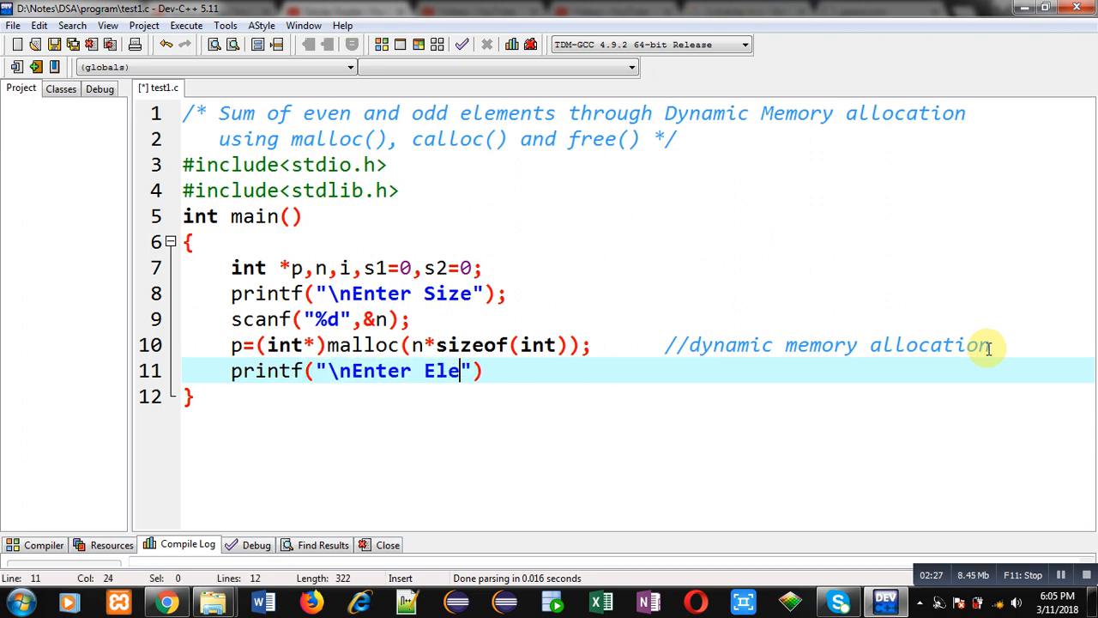
text(ments...")
text(fo)
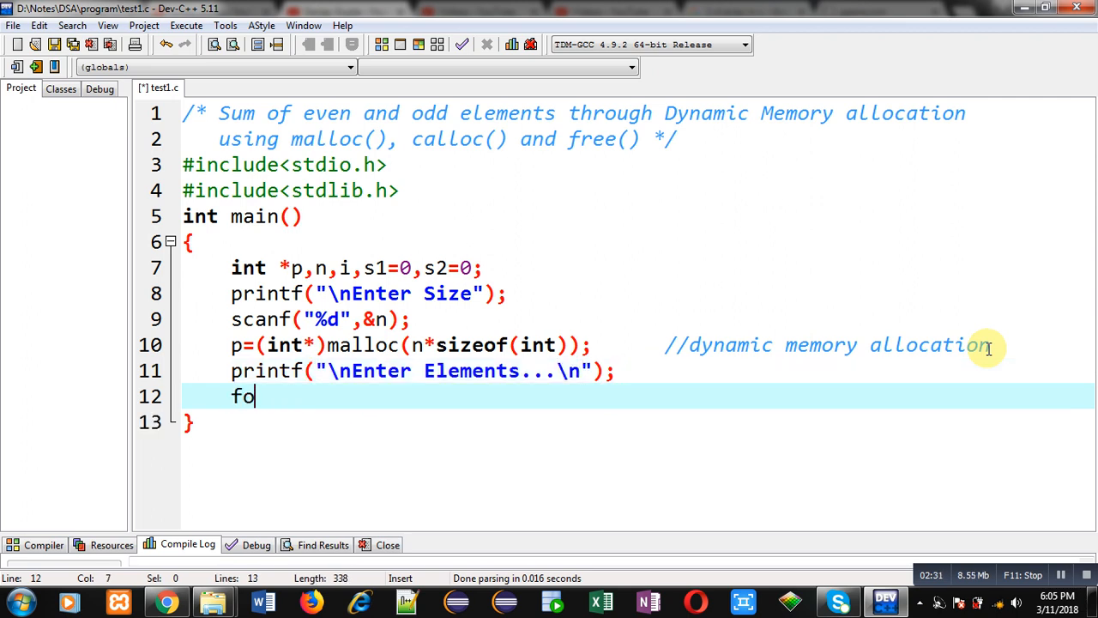
- Add a for(i=0;i<n;i++) loop reading each value with scanf("%d",p+i)
text(r(i=0;i<n;i++)
text(scanf(")
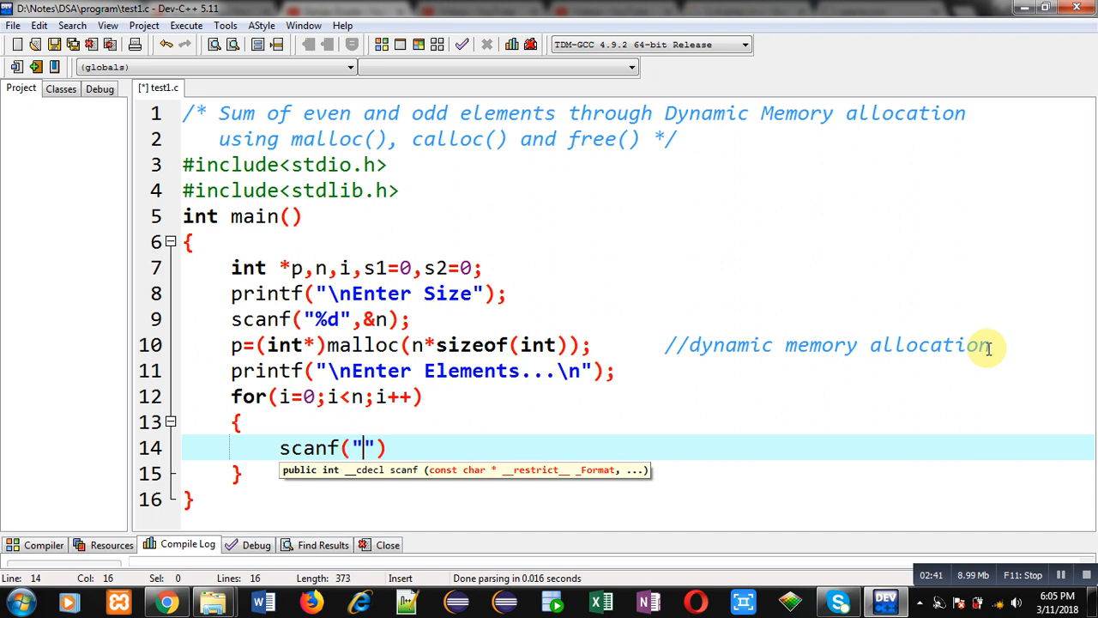
text(%d",)
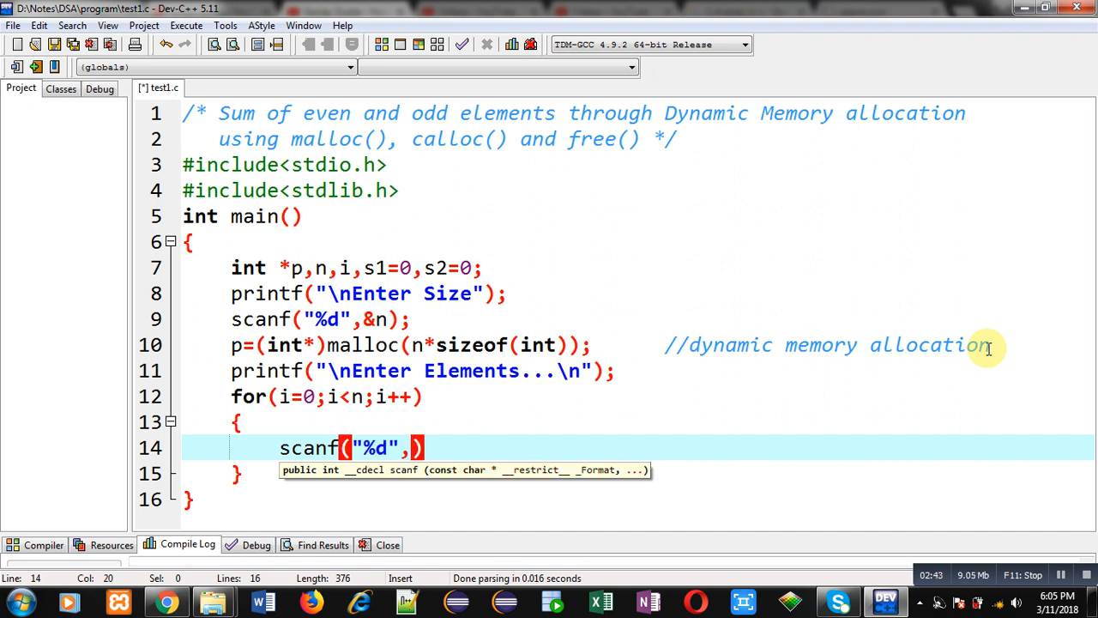
text(pi+)
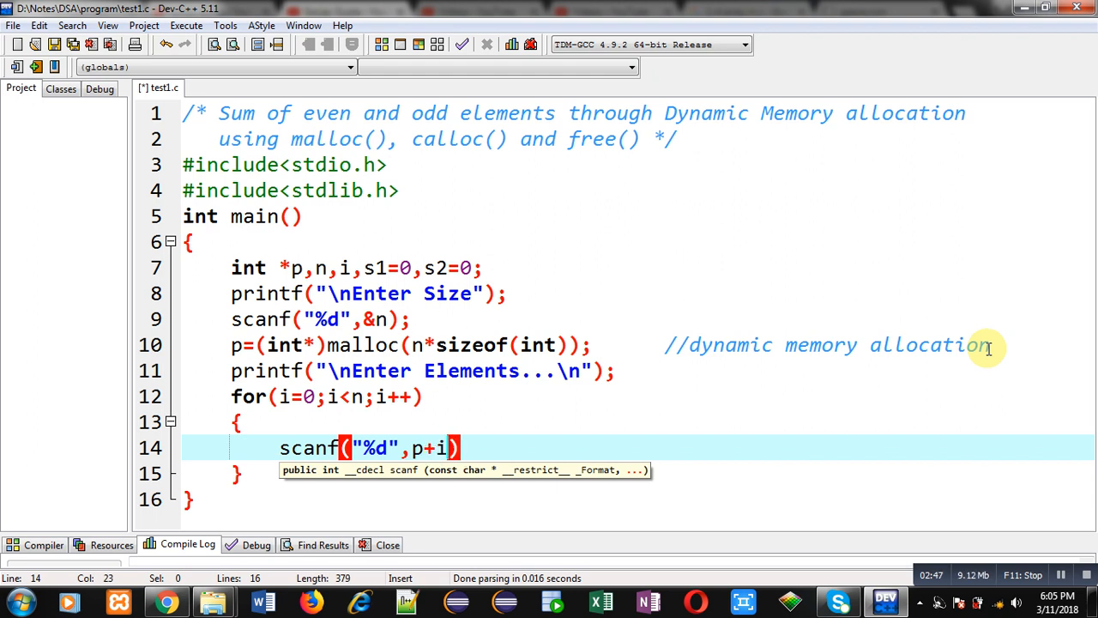
text(;)
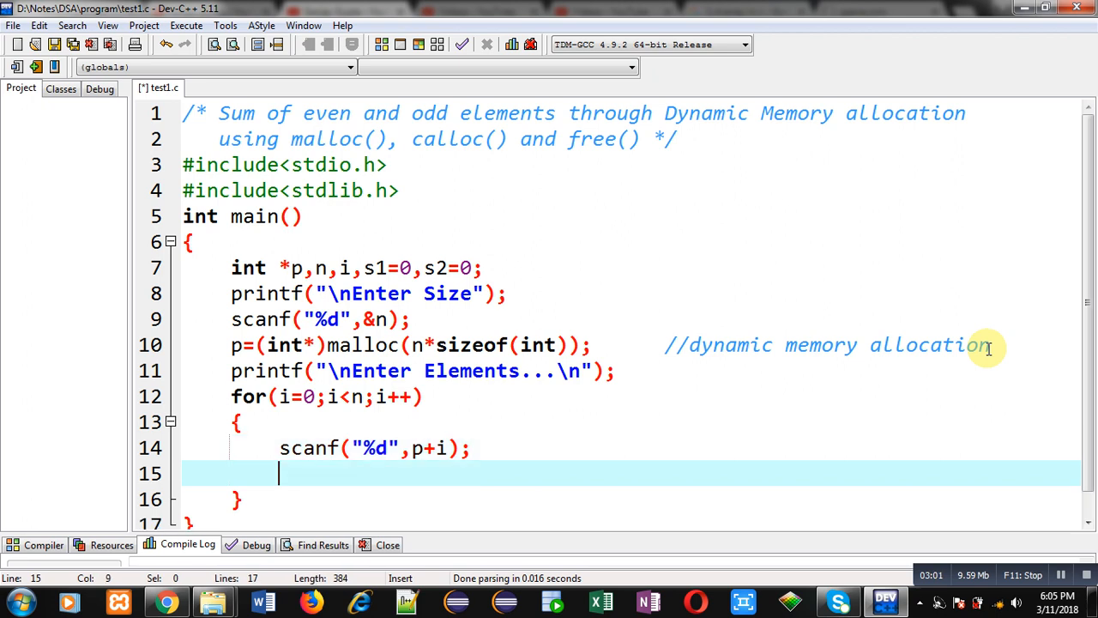
- Add an if condition testing whether *(p+i)%2==0
text(if())
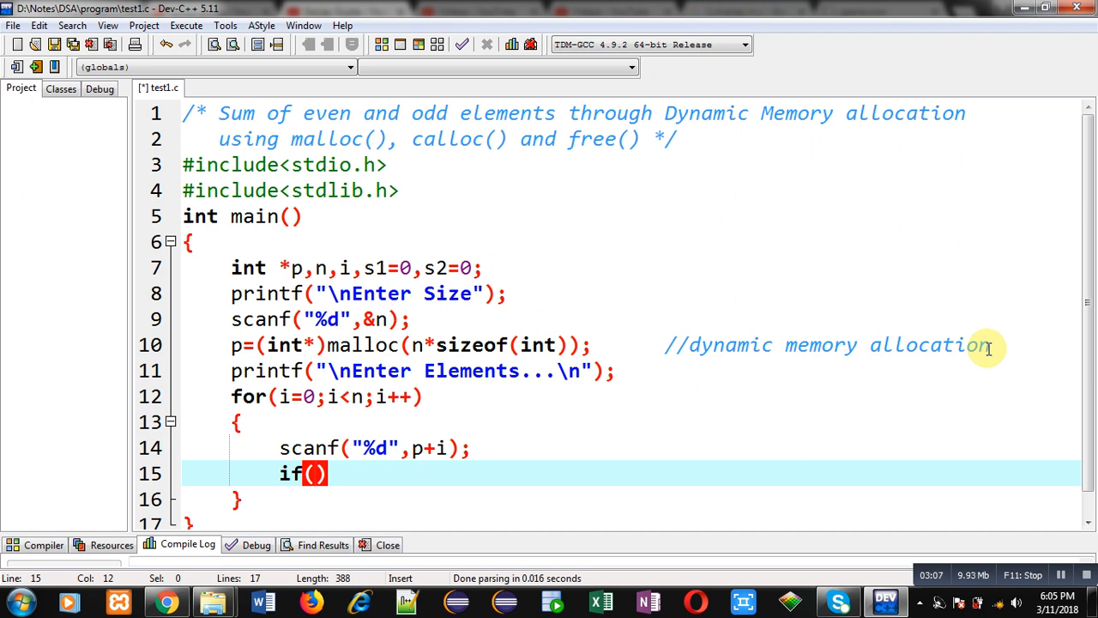
text(*)
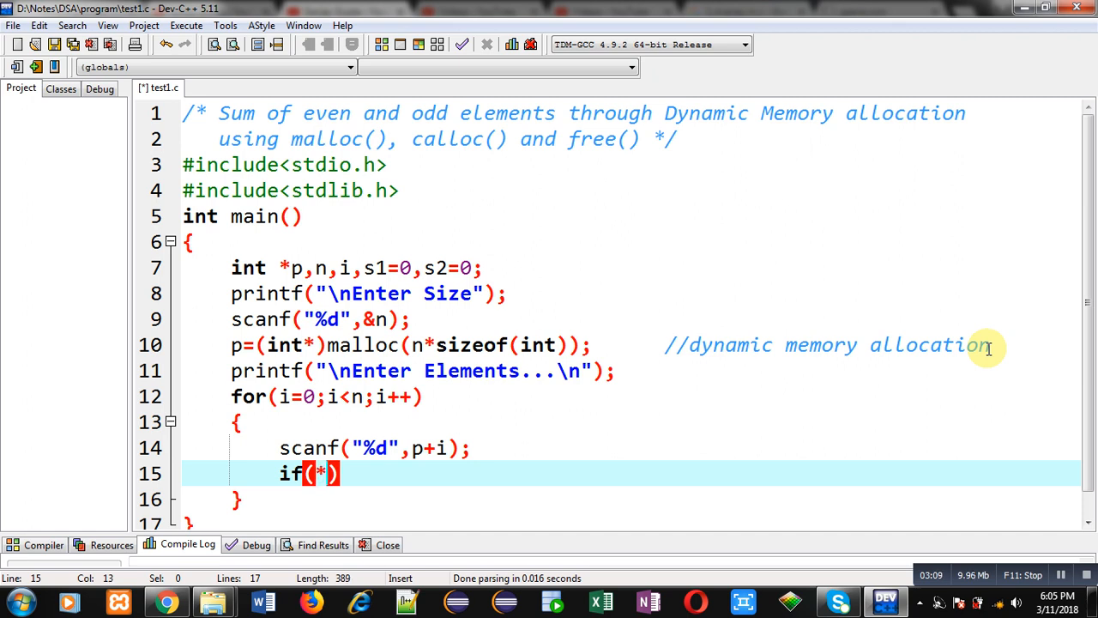
text((p+i))
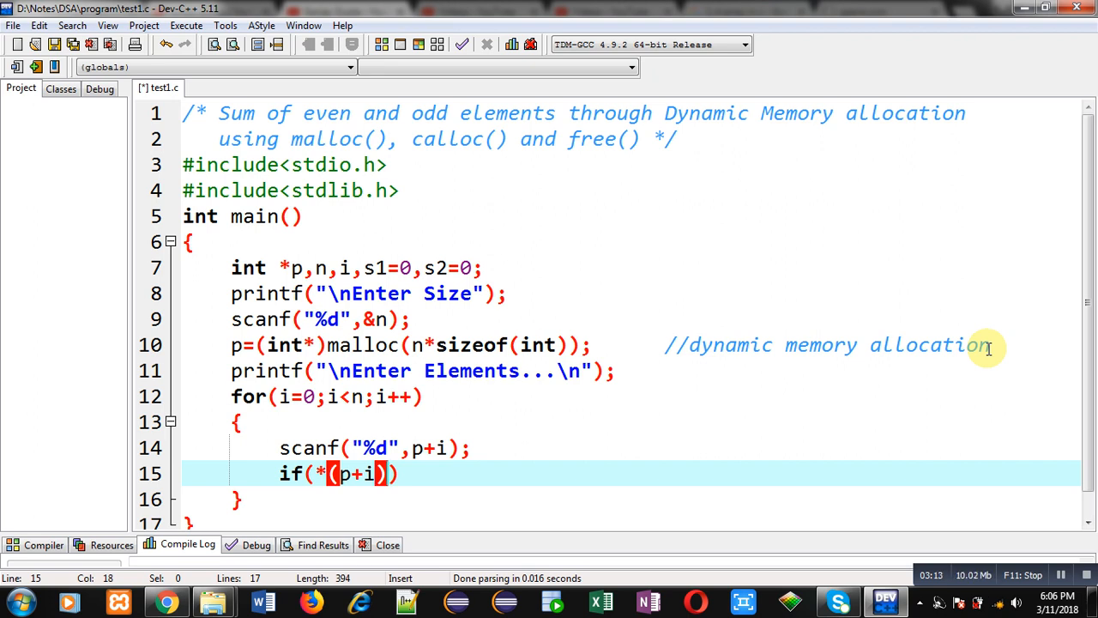
text(%)
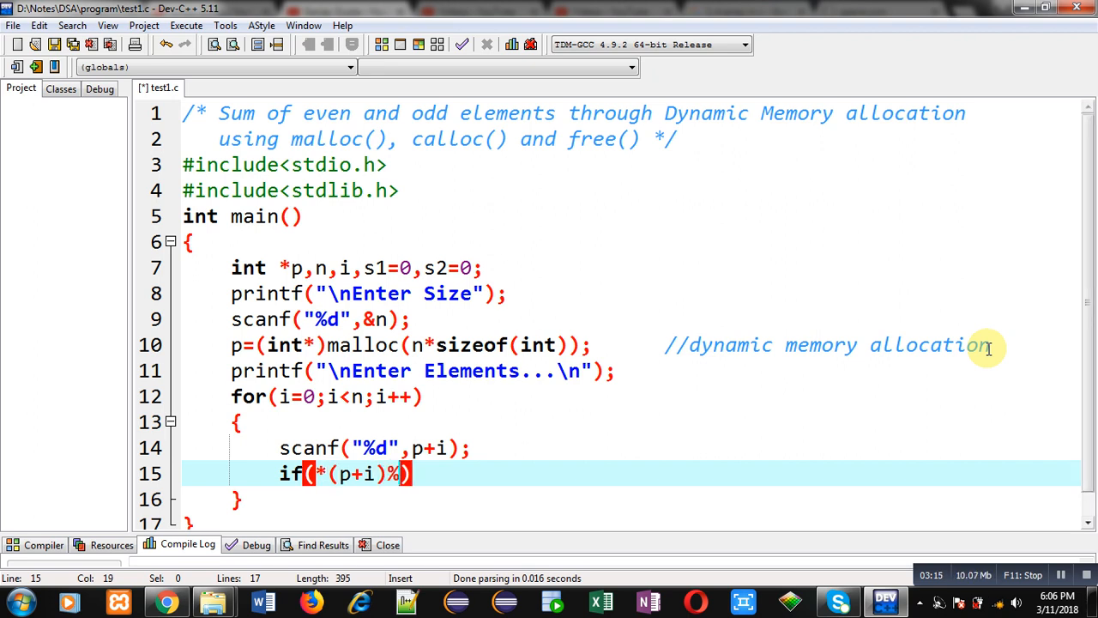
text(2==0))
text({)
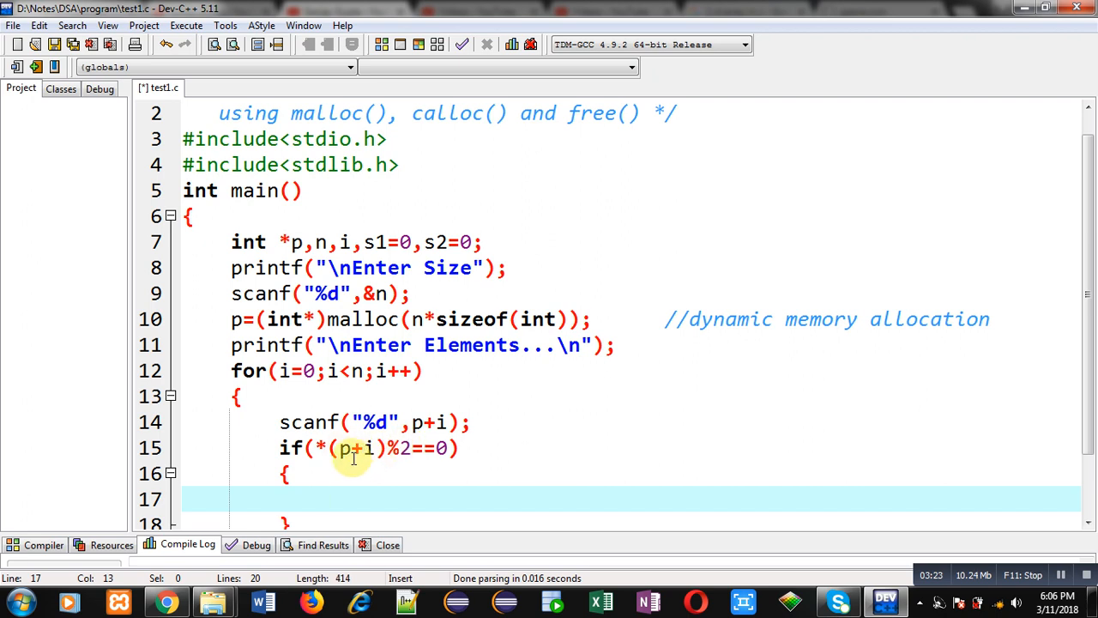
- Inside the if block, add even elements to s1 with s1=s1+*(p+i)
click(326, 447)
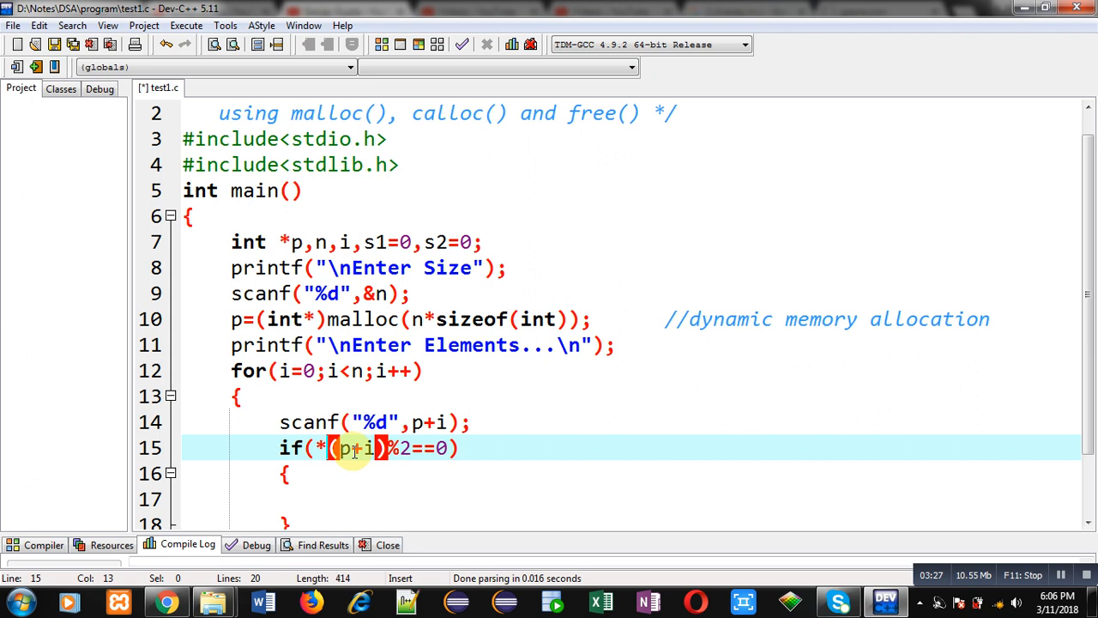
click(342, 499)
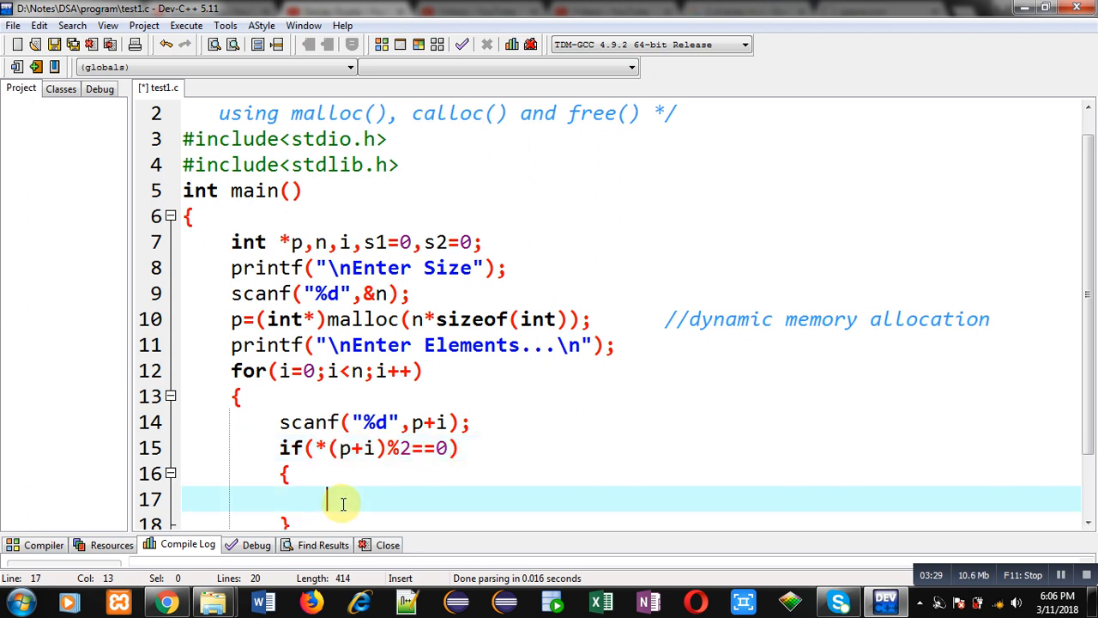
text(s1=s)
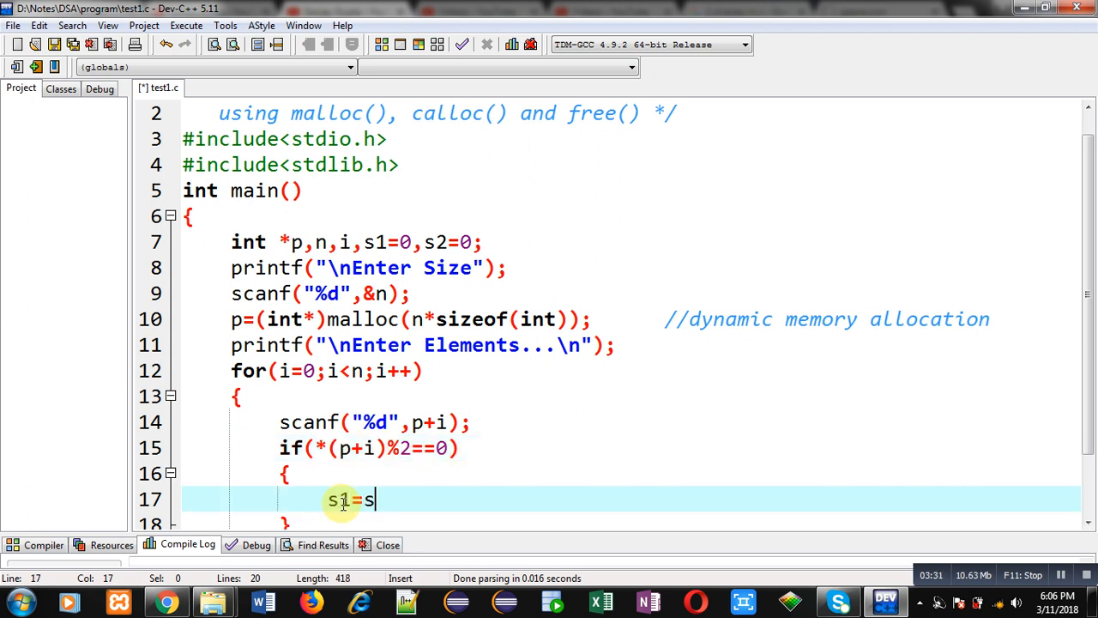
text(1+ *)
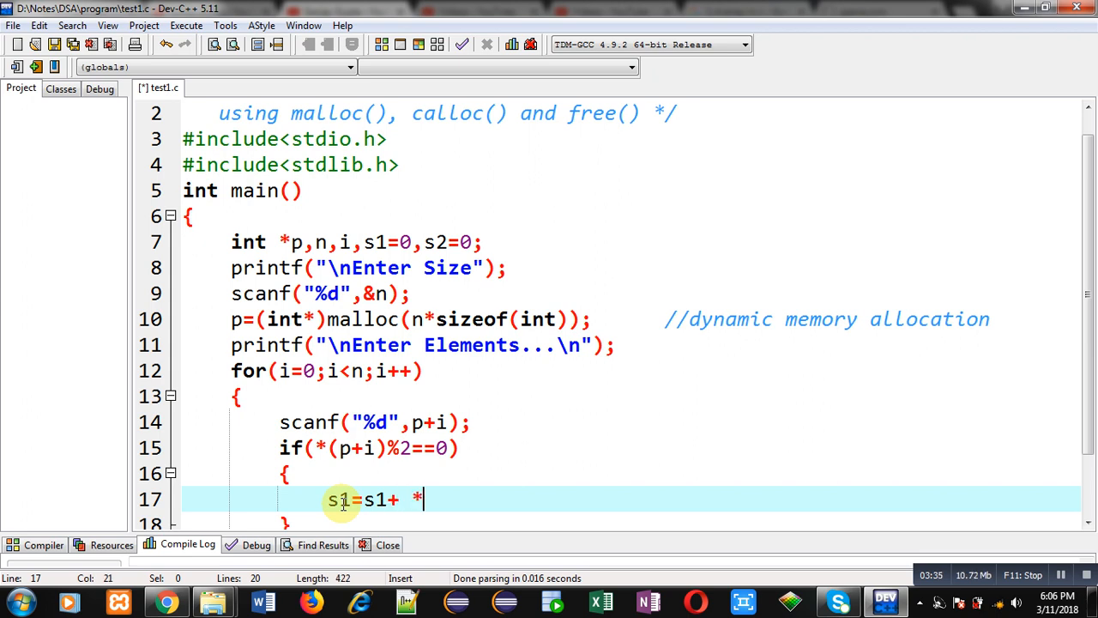
text((p))
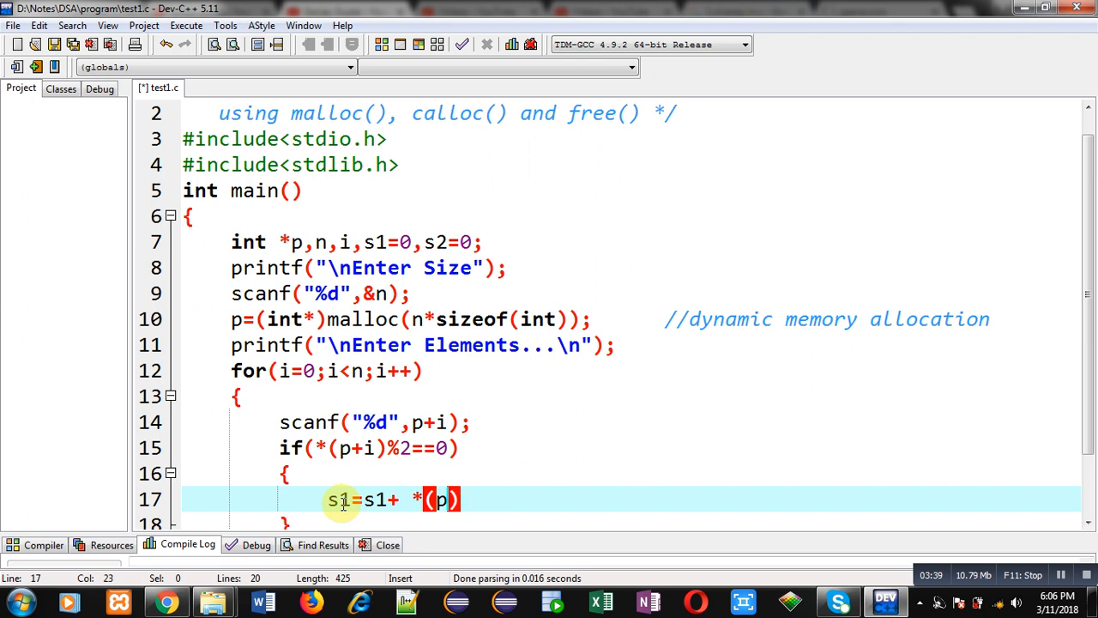
text(+i);)
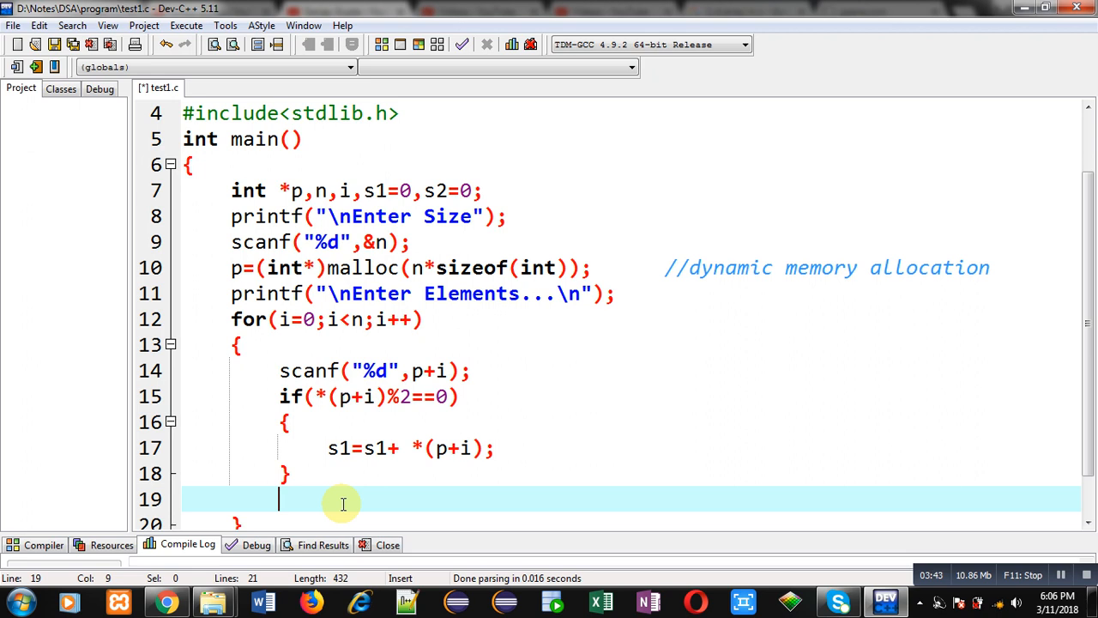
- Add an else branch with s2=s2+*(p+i) for odd elements
text(else)
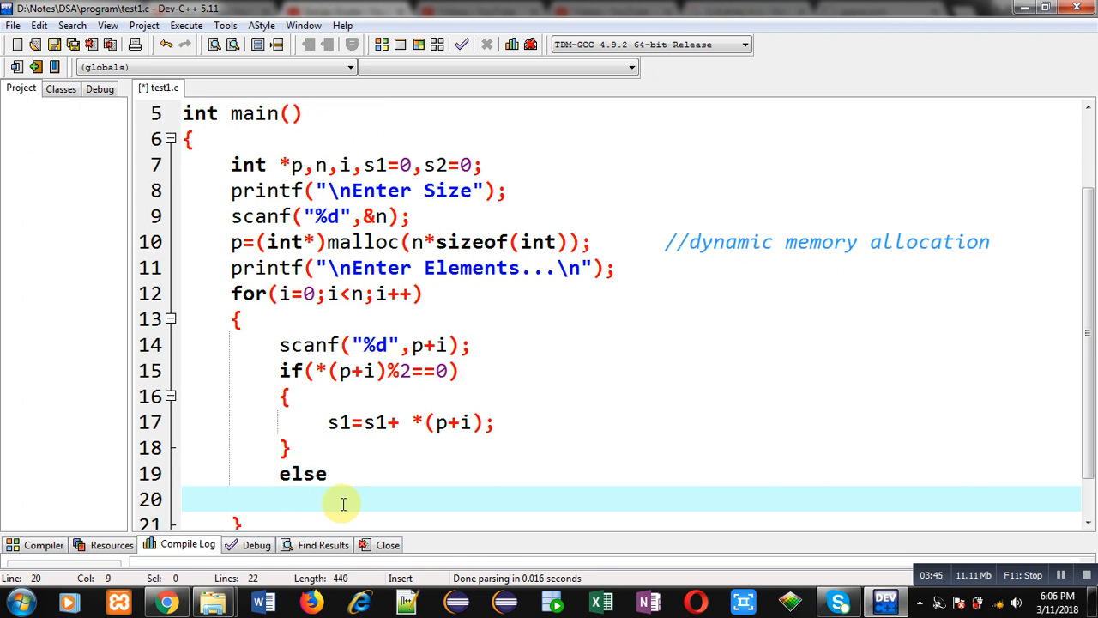
text(s2)
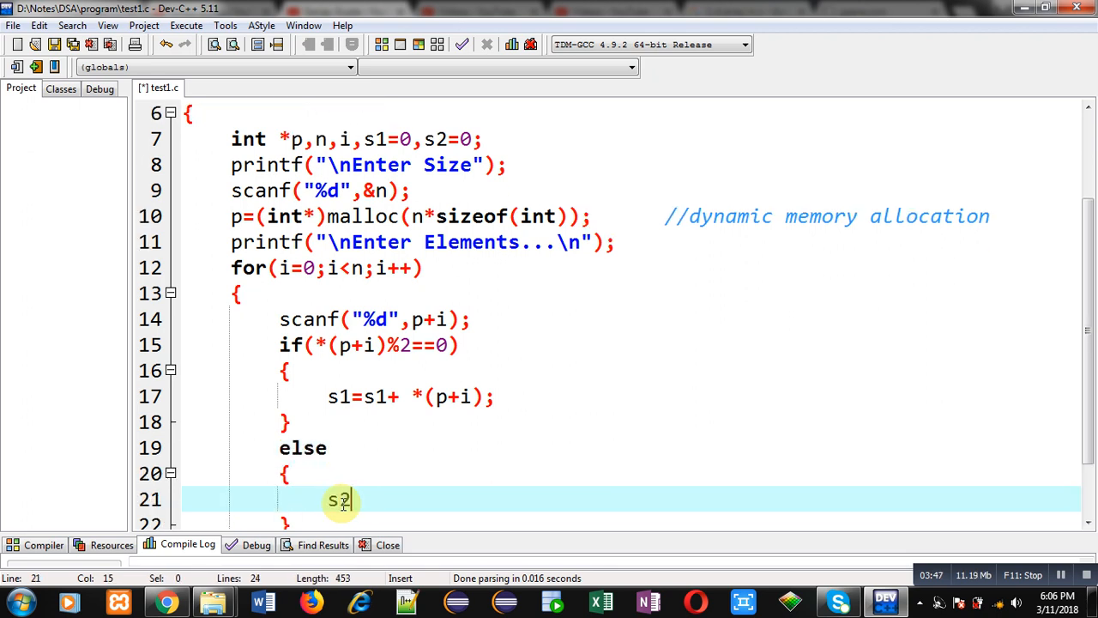
text(=s2)
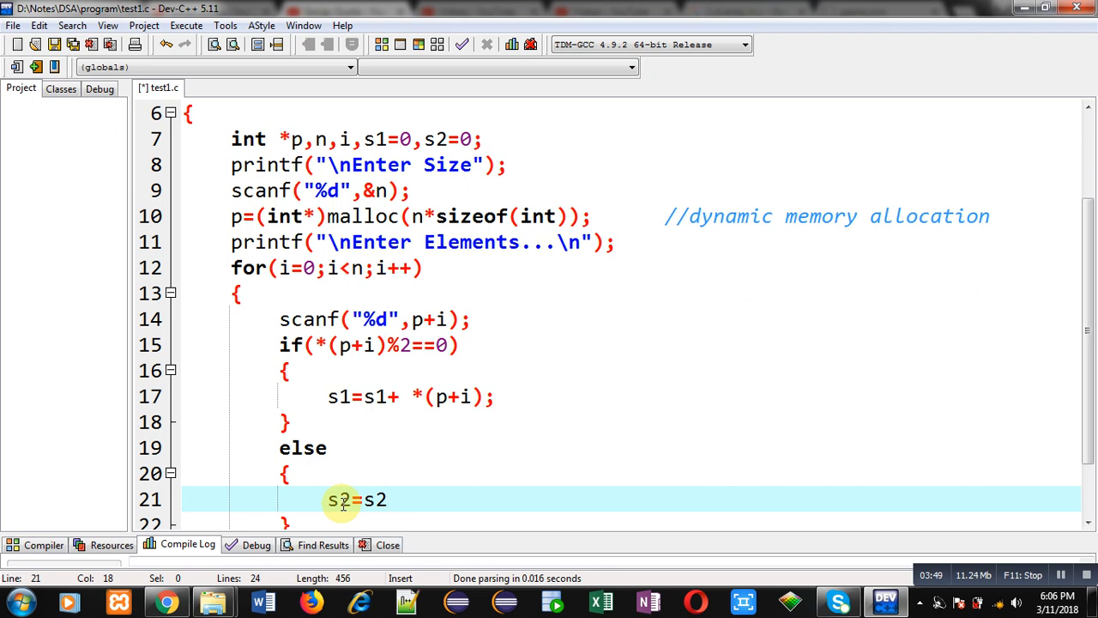
text(+ *)
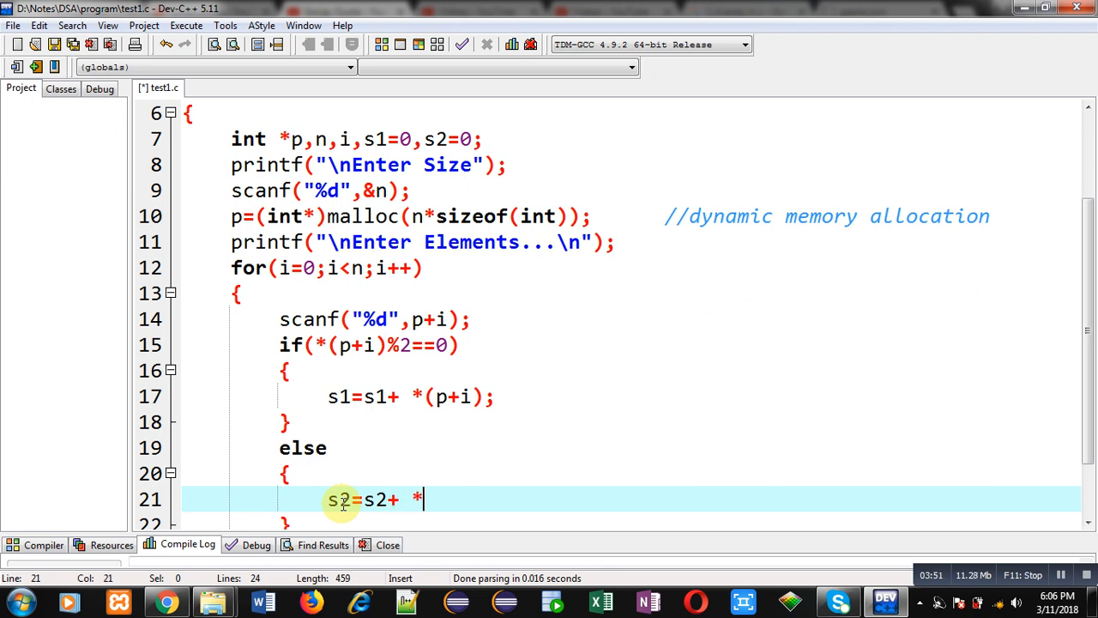
text((p+))
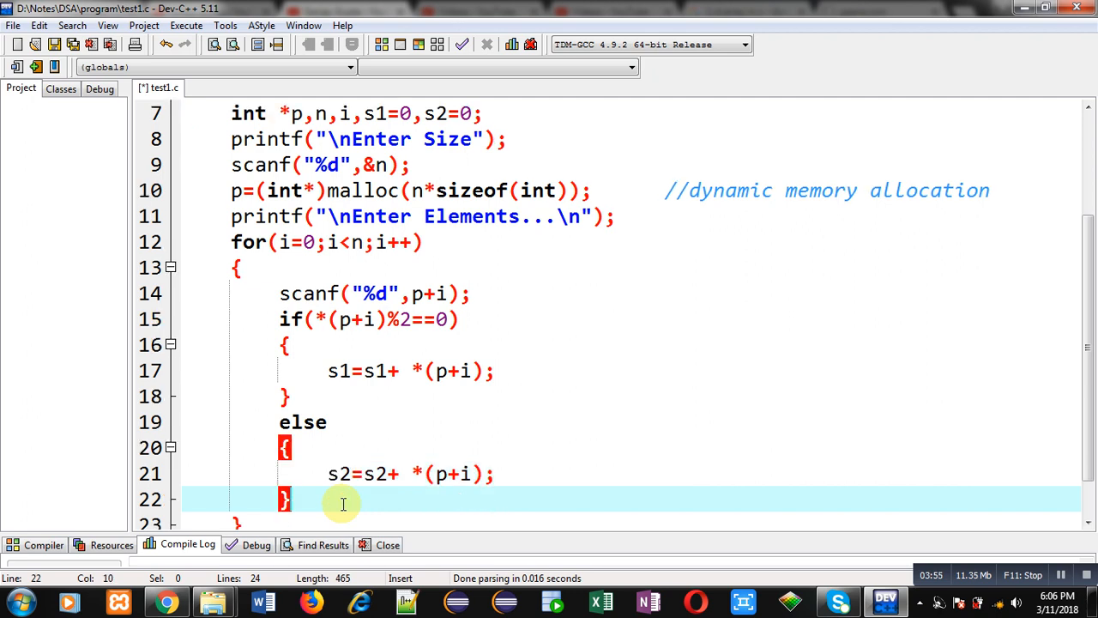
scroll(down, 3)
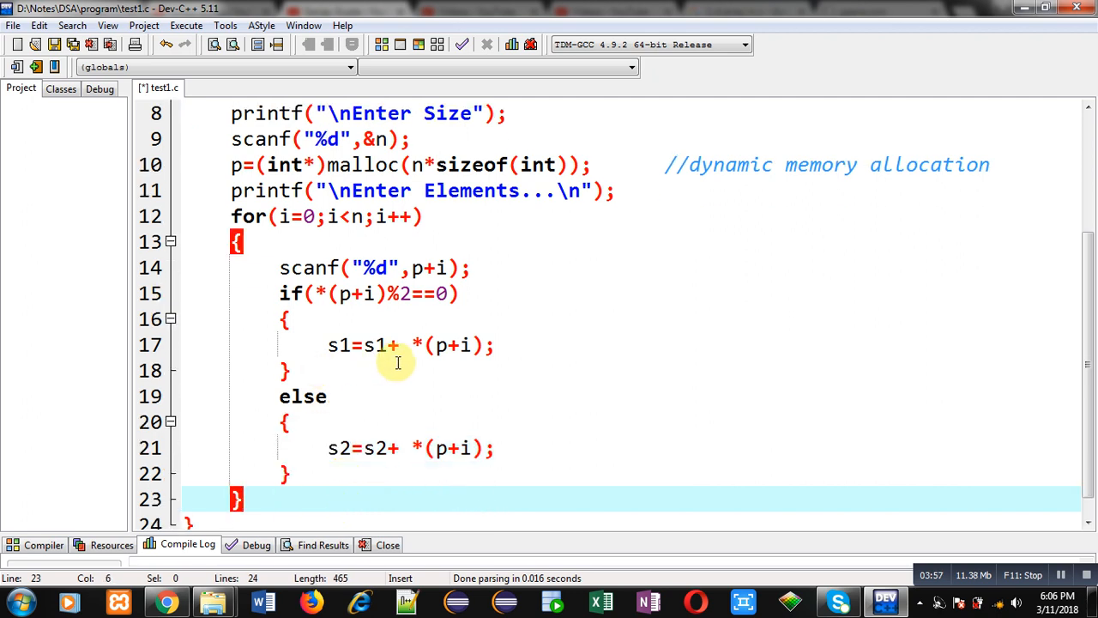
mouse_move(390, 448)
text(printf(")
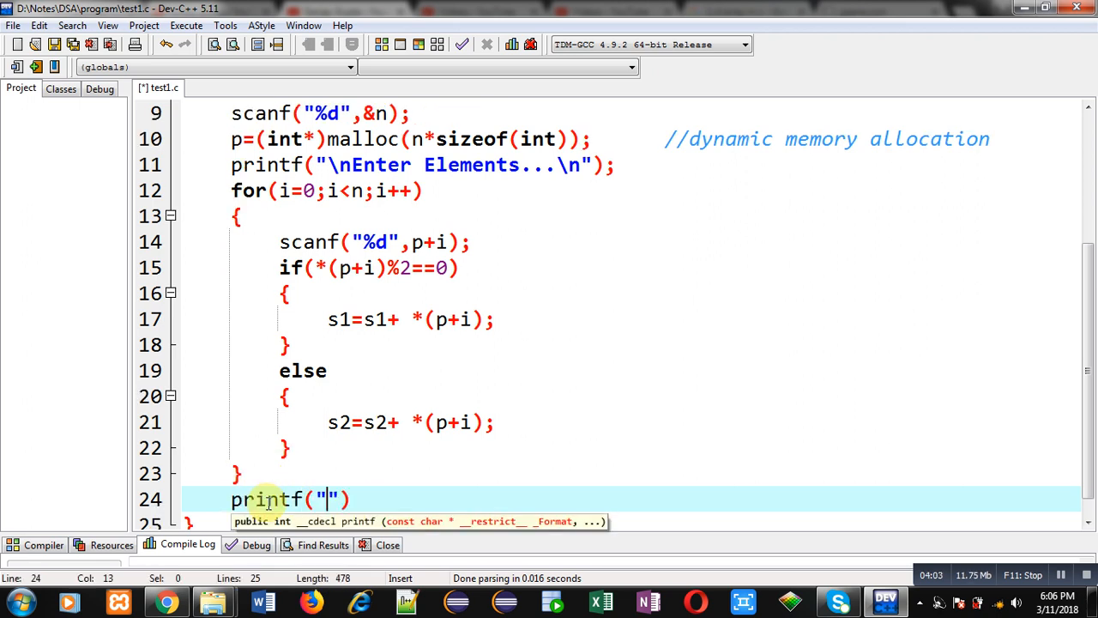
- Complete printf("\nEven = %d\nOdd = %d",s1,s2) to show both sums
text(\nEven = %d)
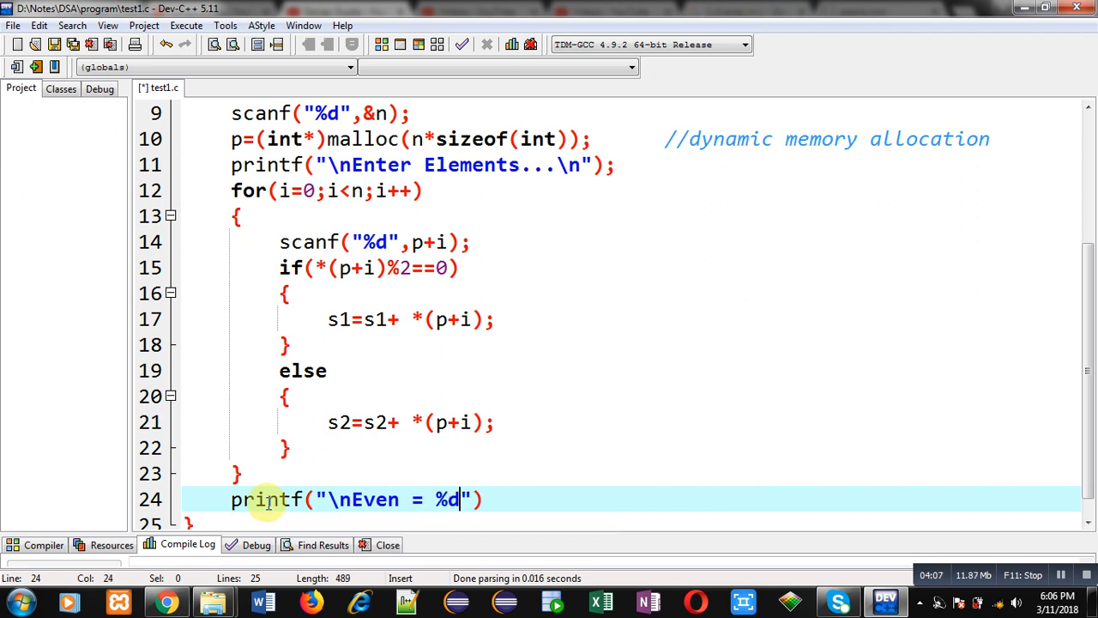
text(\nEve)
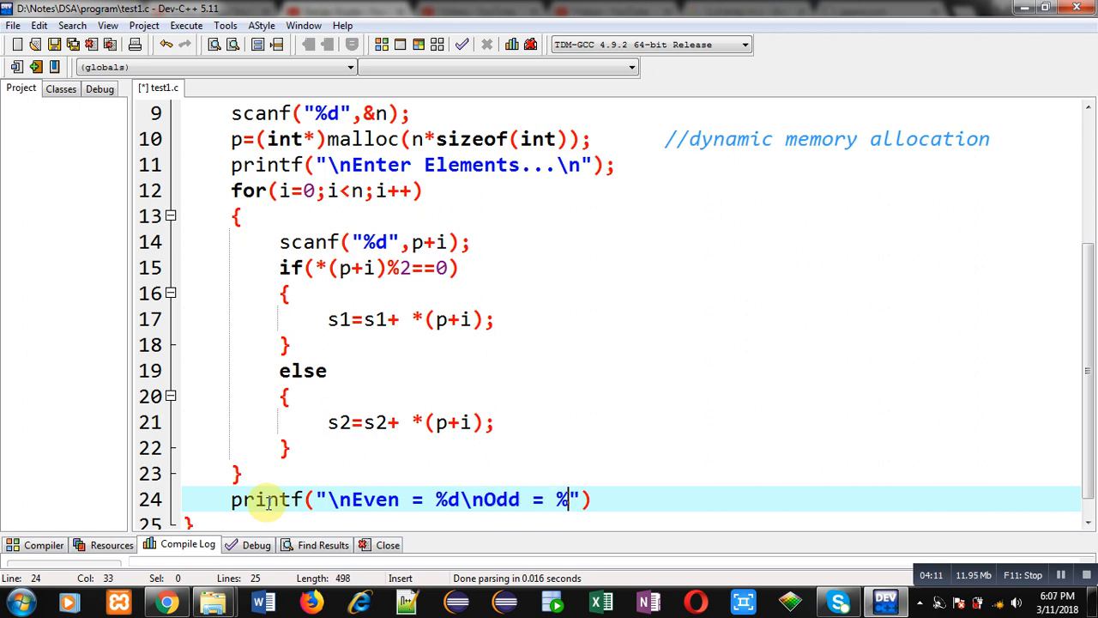
text(,s1,s2)
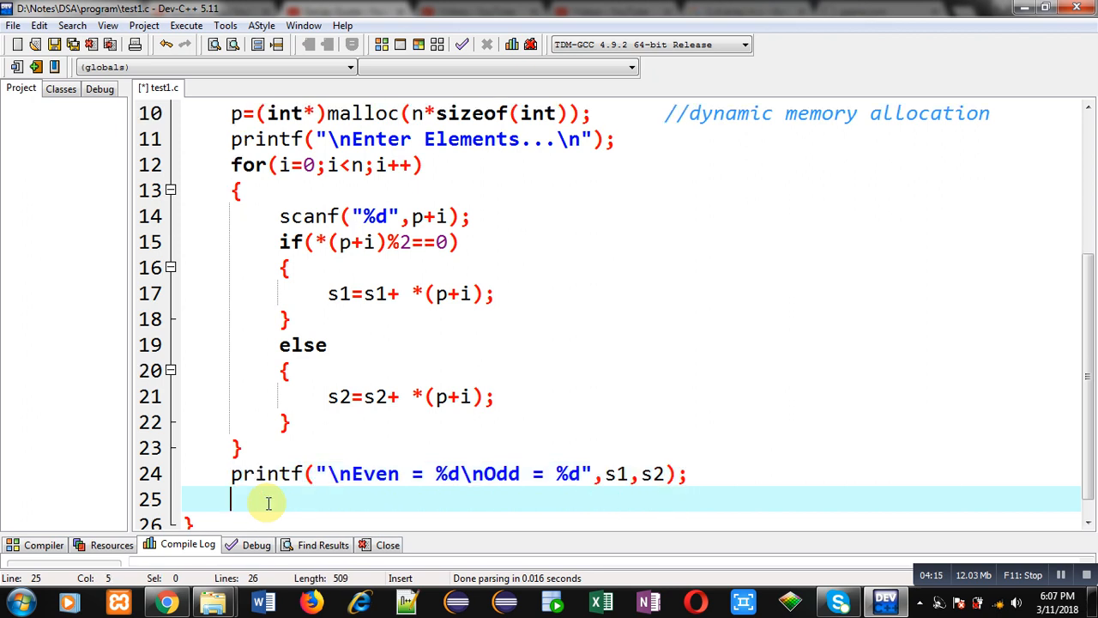
- Add free(p) with a deallocation comment, then return 0
text(free)
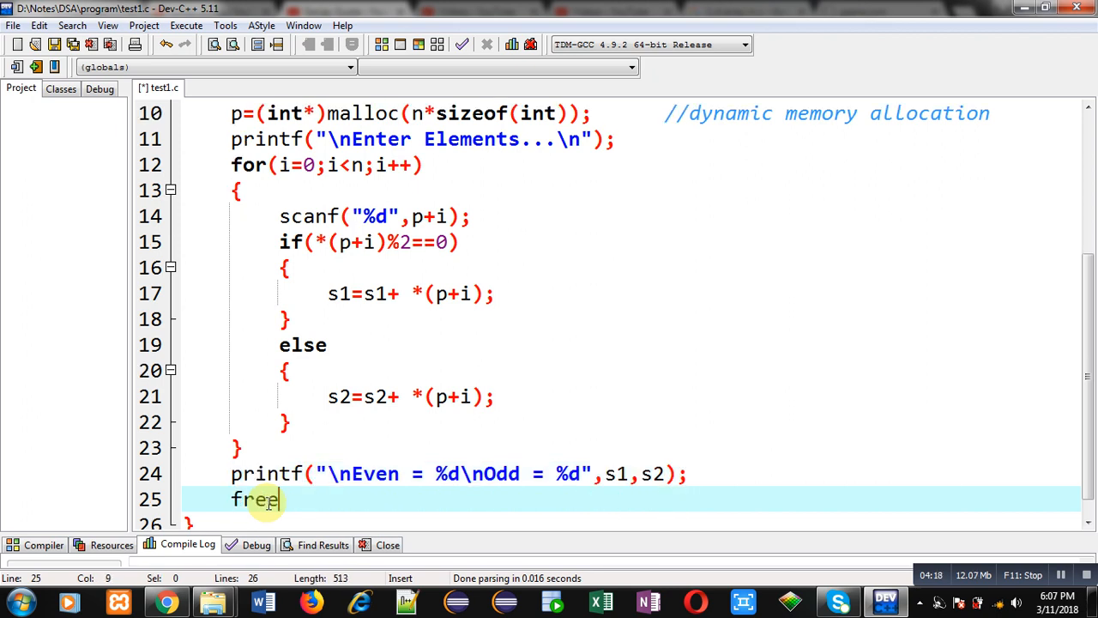
text((p);            //)
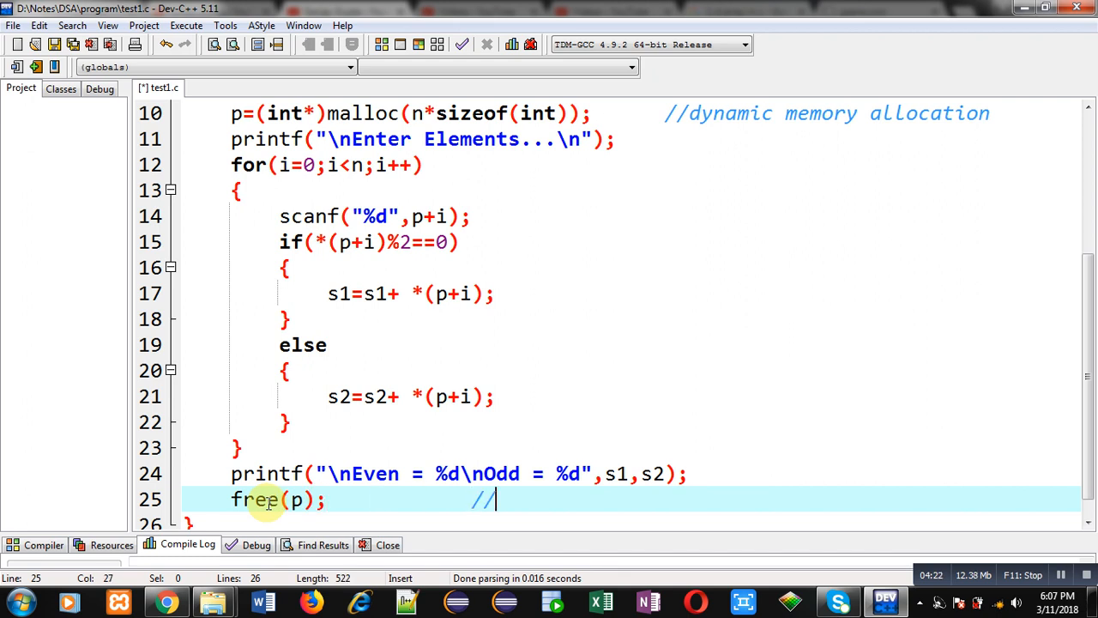
text(deallocates dyna)
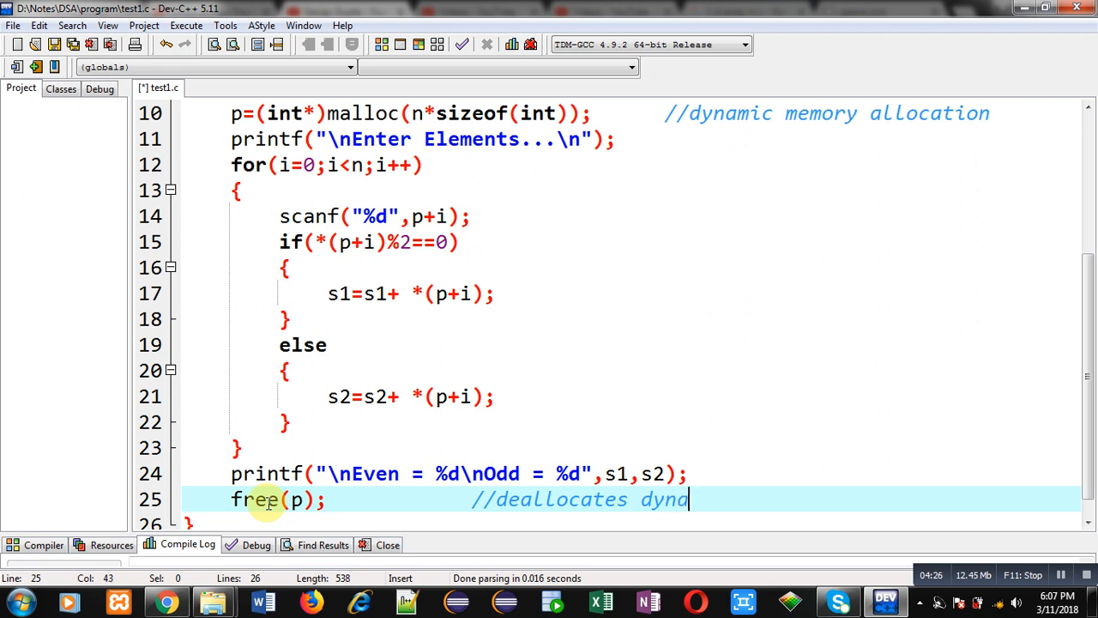
text(mically alloc)
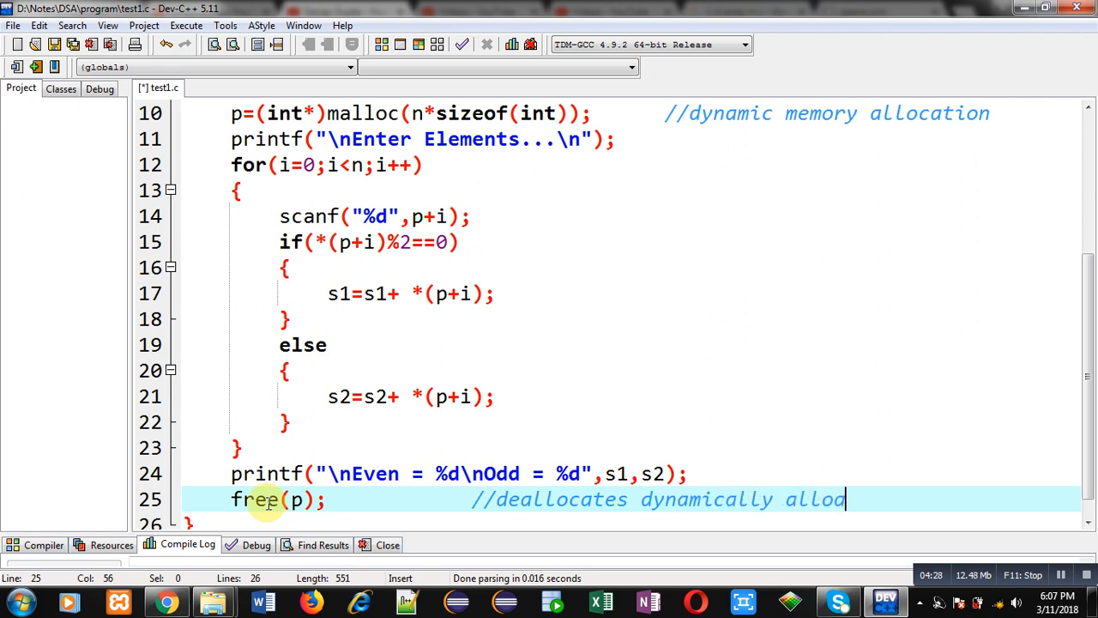
text(ated memory)
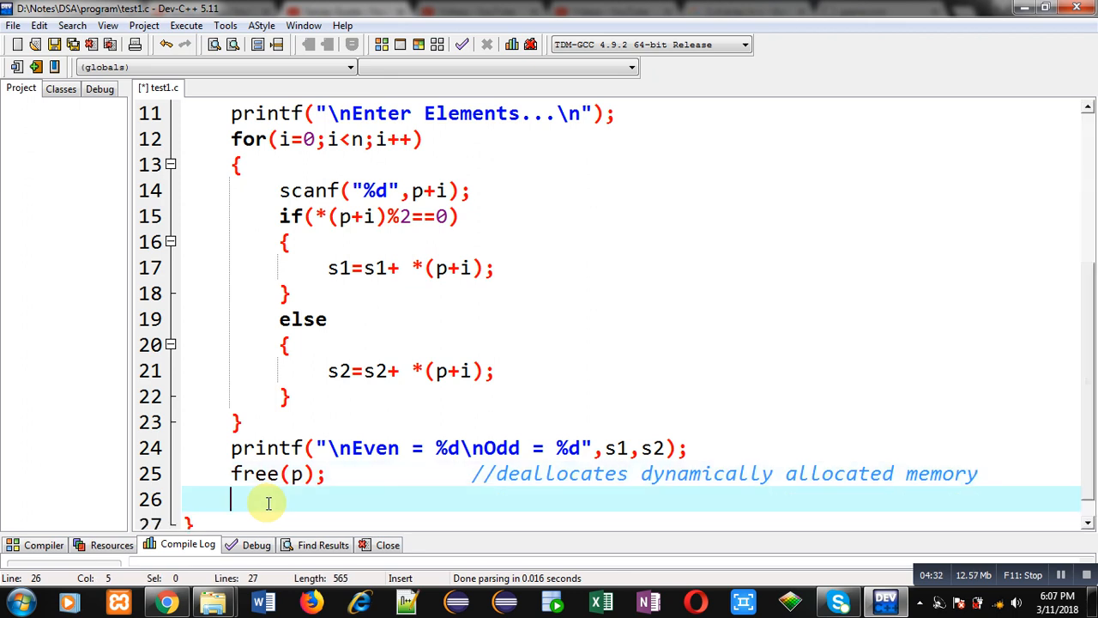
text(return 0)
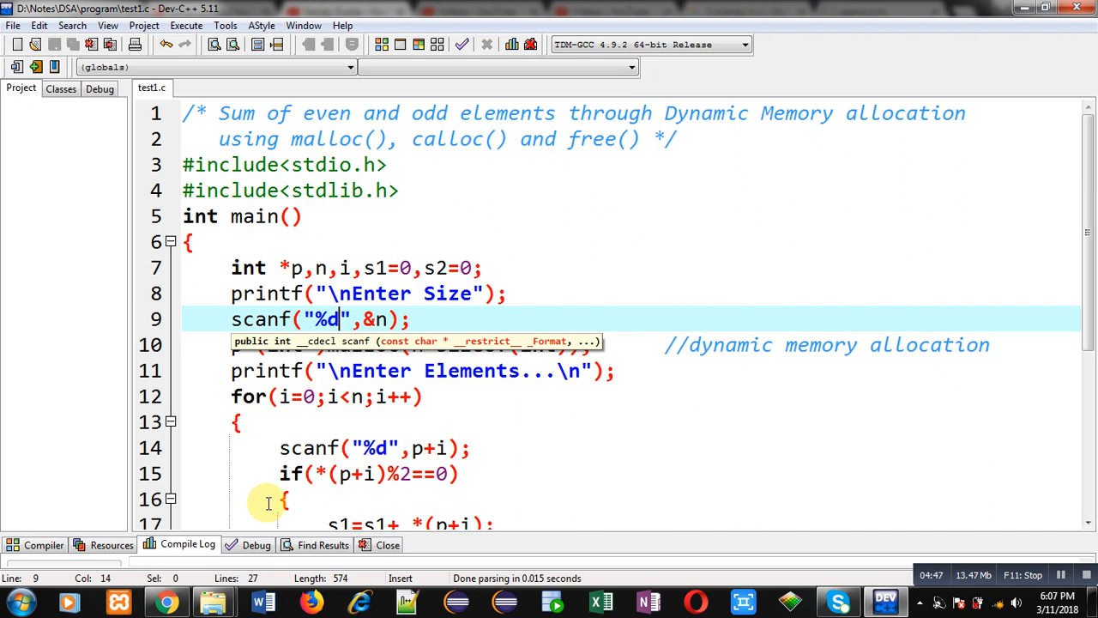
mouse_move(307, 350)
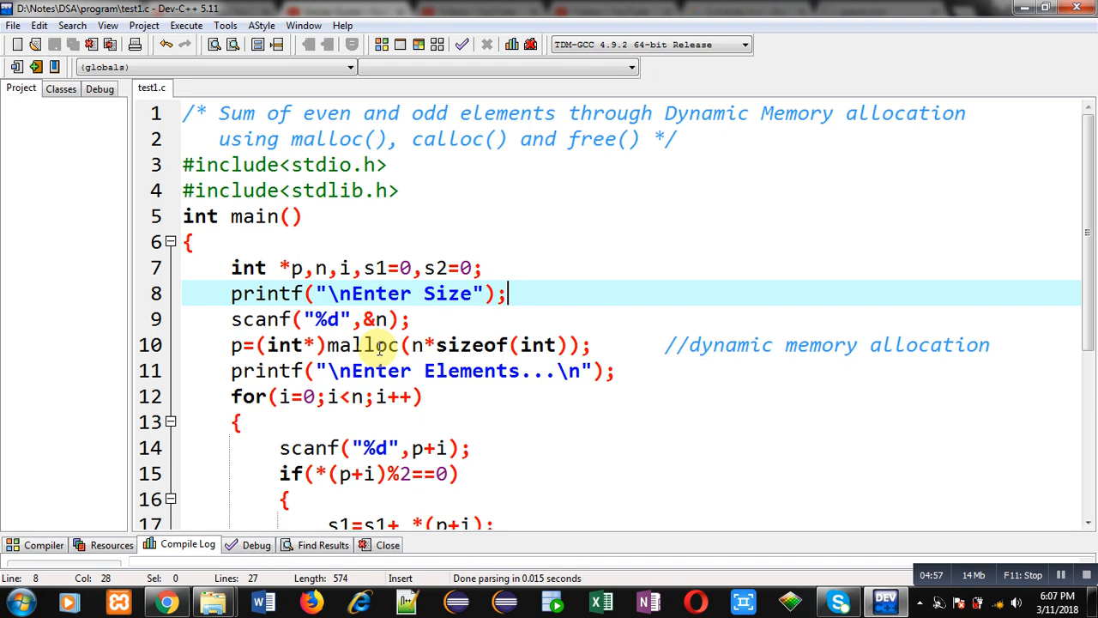
- Compile & Run test1.c, entering size 6 and elements 1–6
click(186, 25)
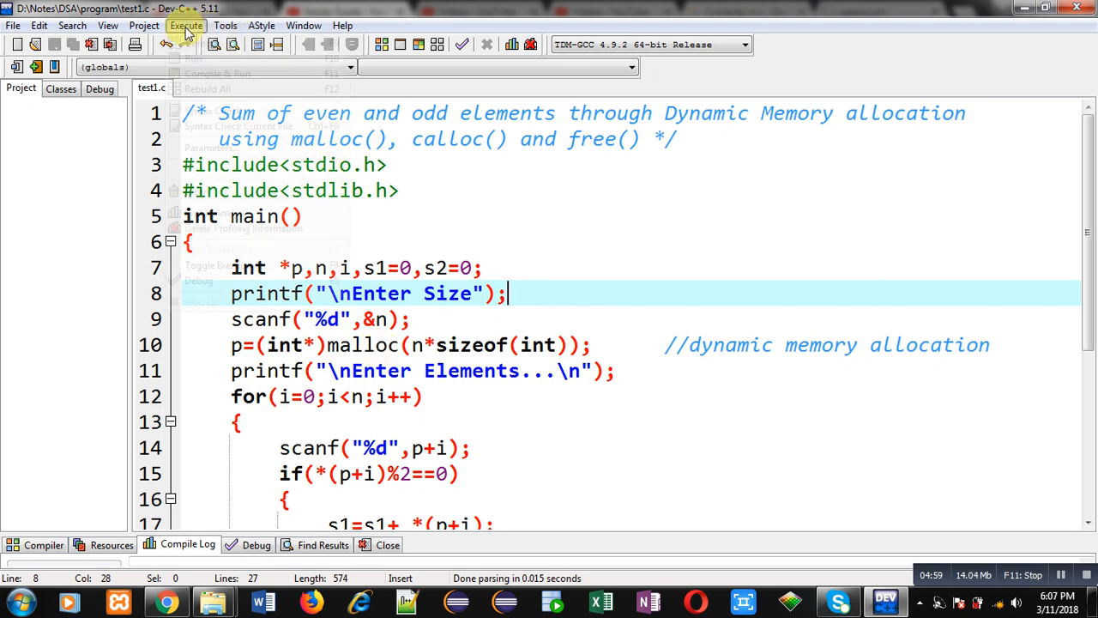
click(186, 25)
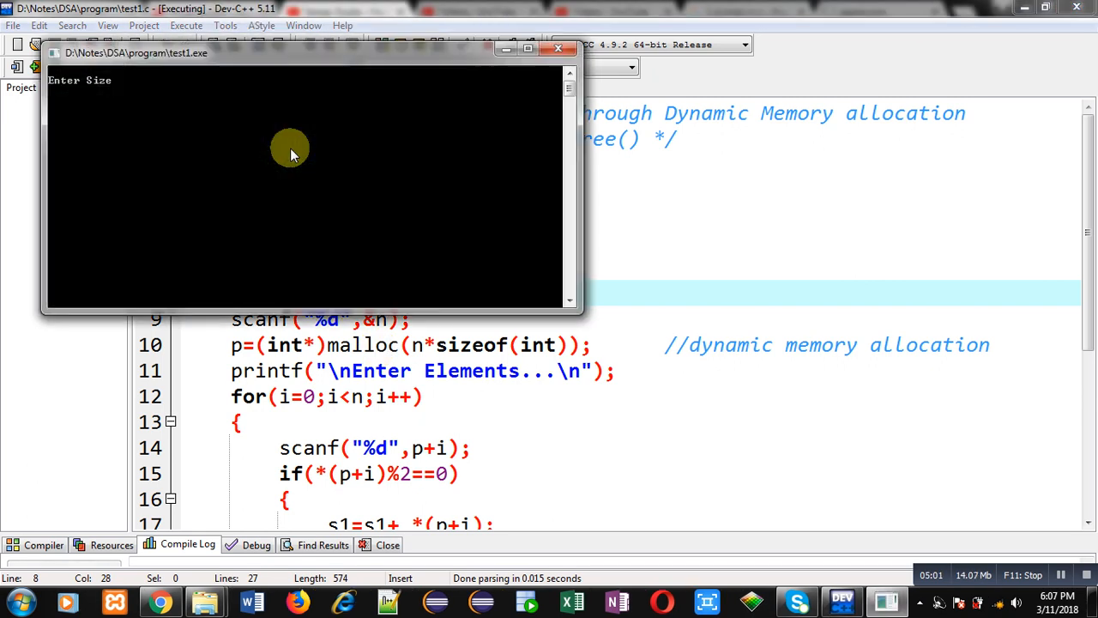
text(6)
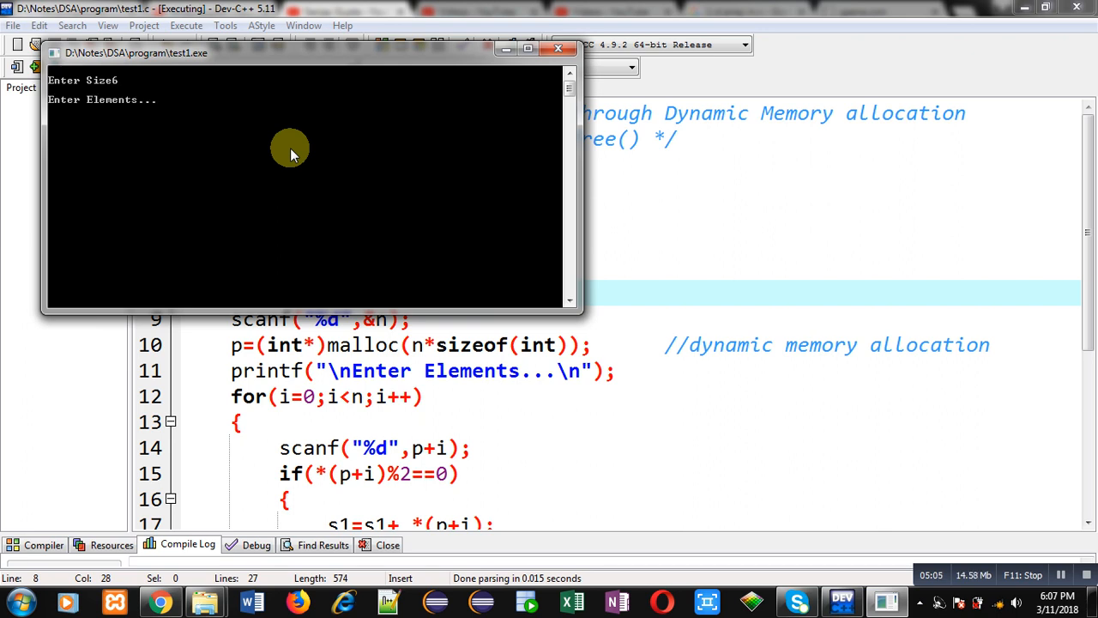
text(1)
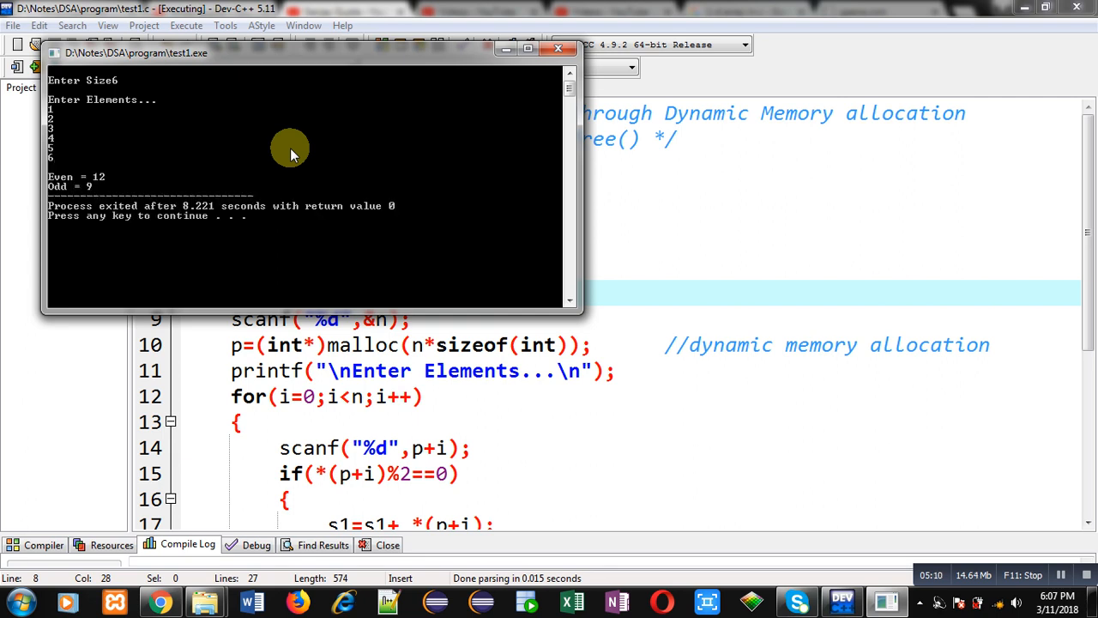
mouse_move(127, 153)
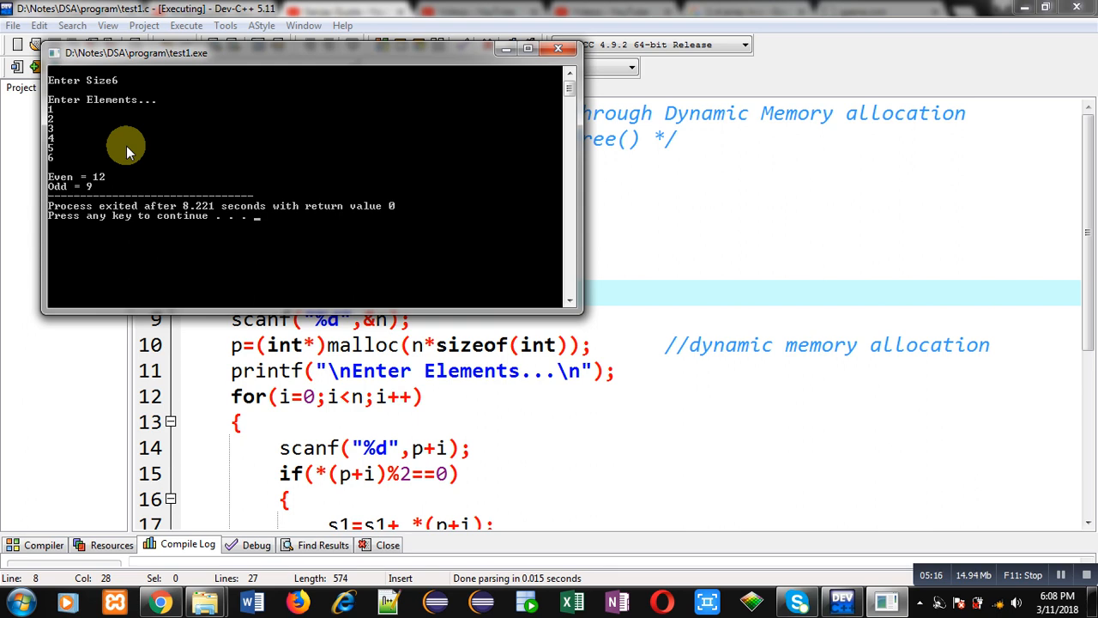
mouse_move(102, 191)
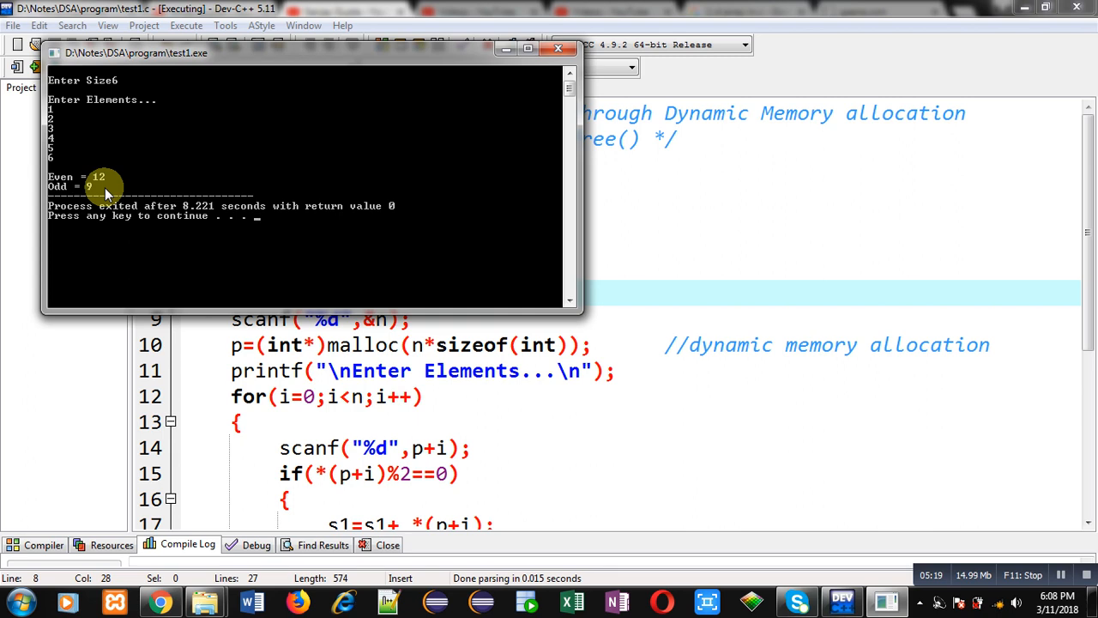
mouse_move(126, 179)
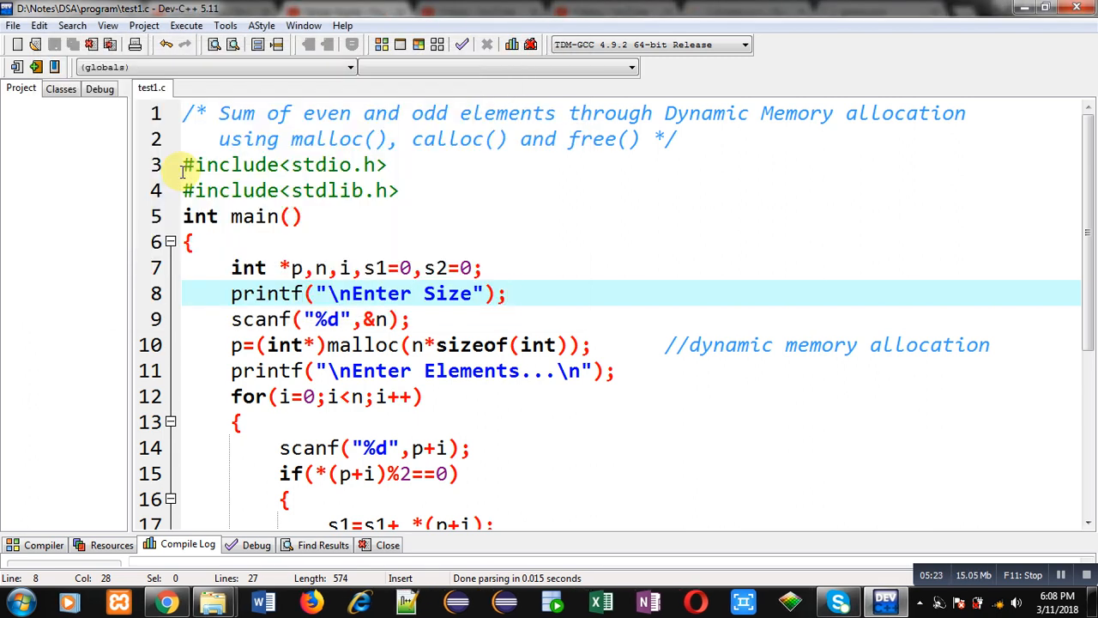
- Change line 10's allocation to calloc(n,sizeof(int)) and compile and run again
click(351, 344)
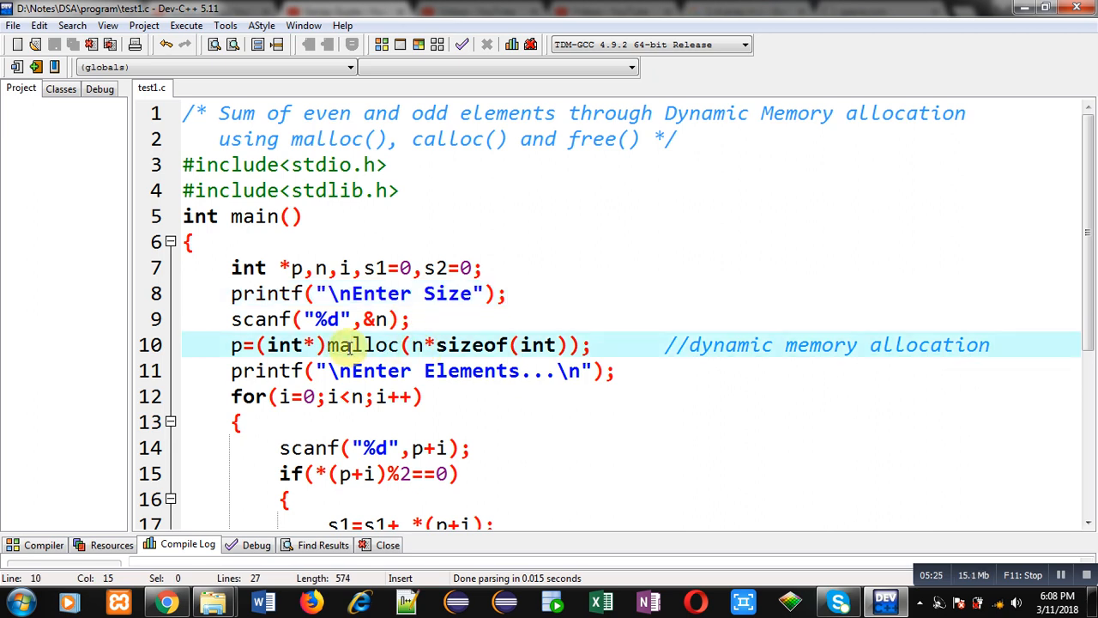
text(calloc()
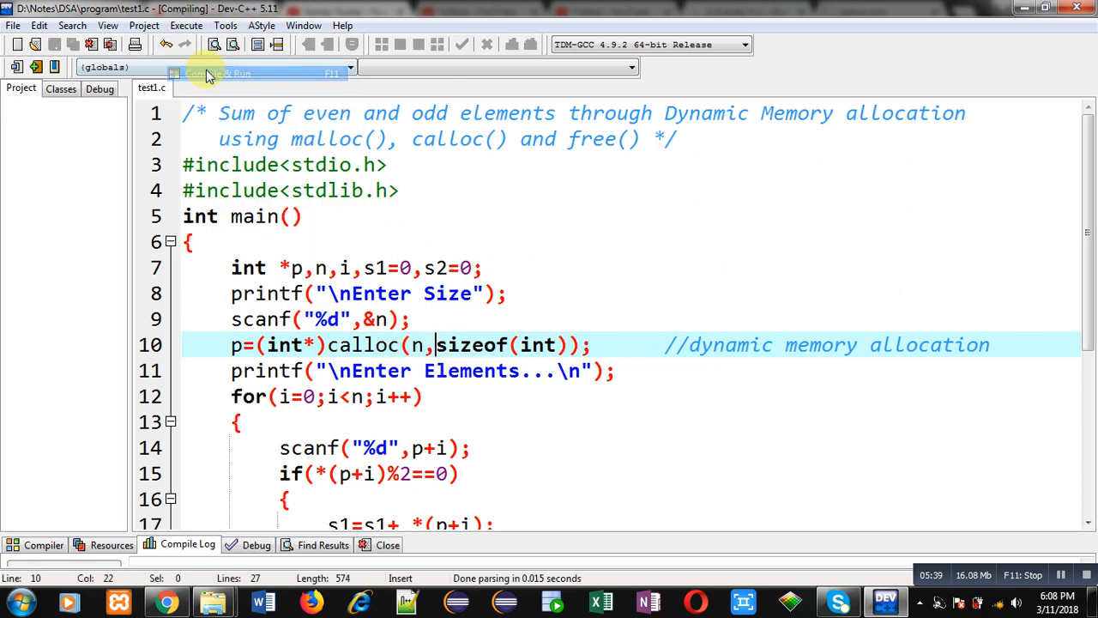
click(214, 73)
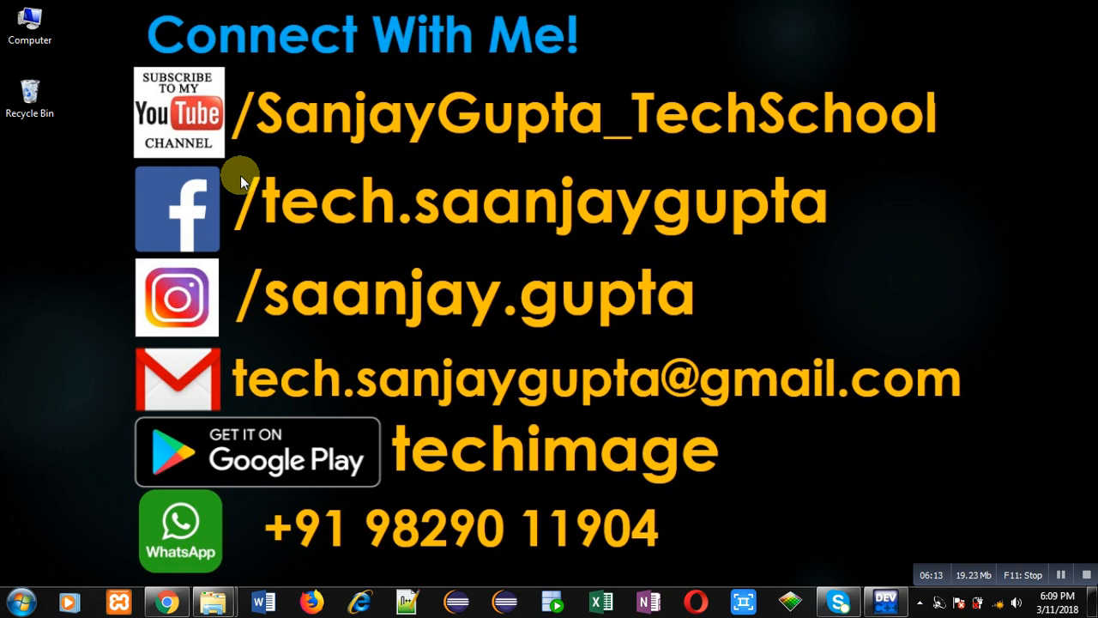
mouse_move(523, 489)
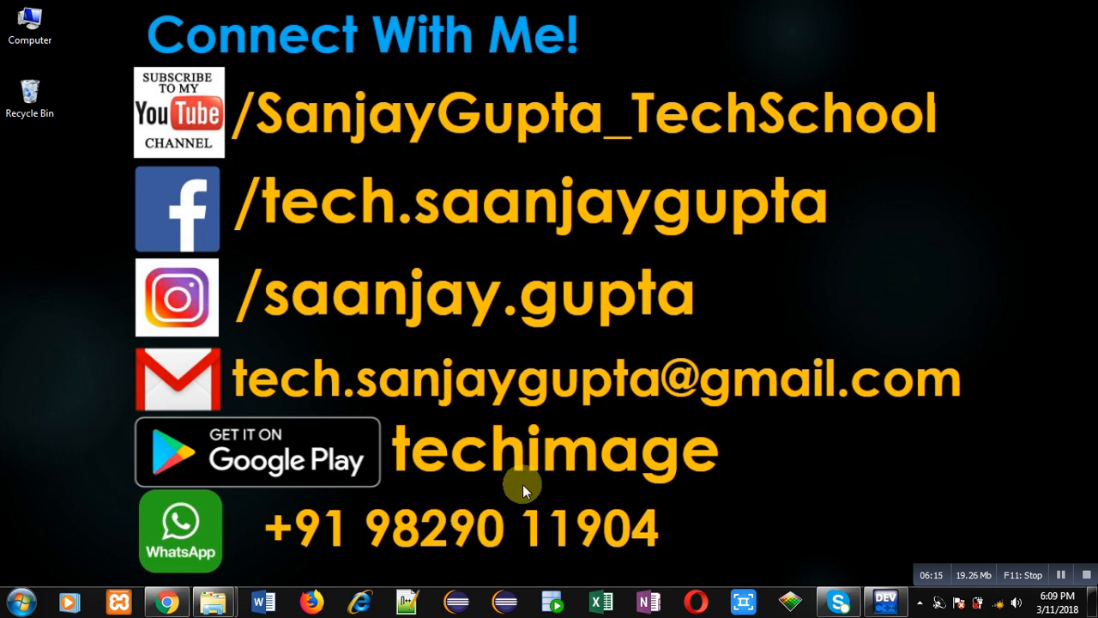